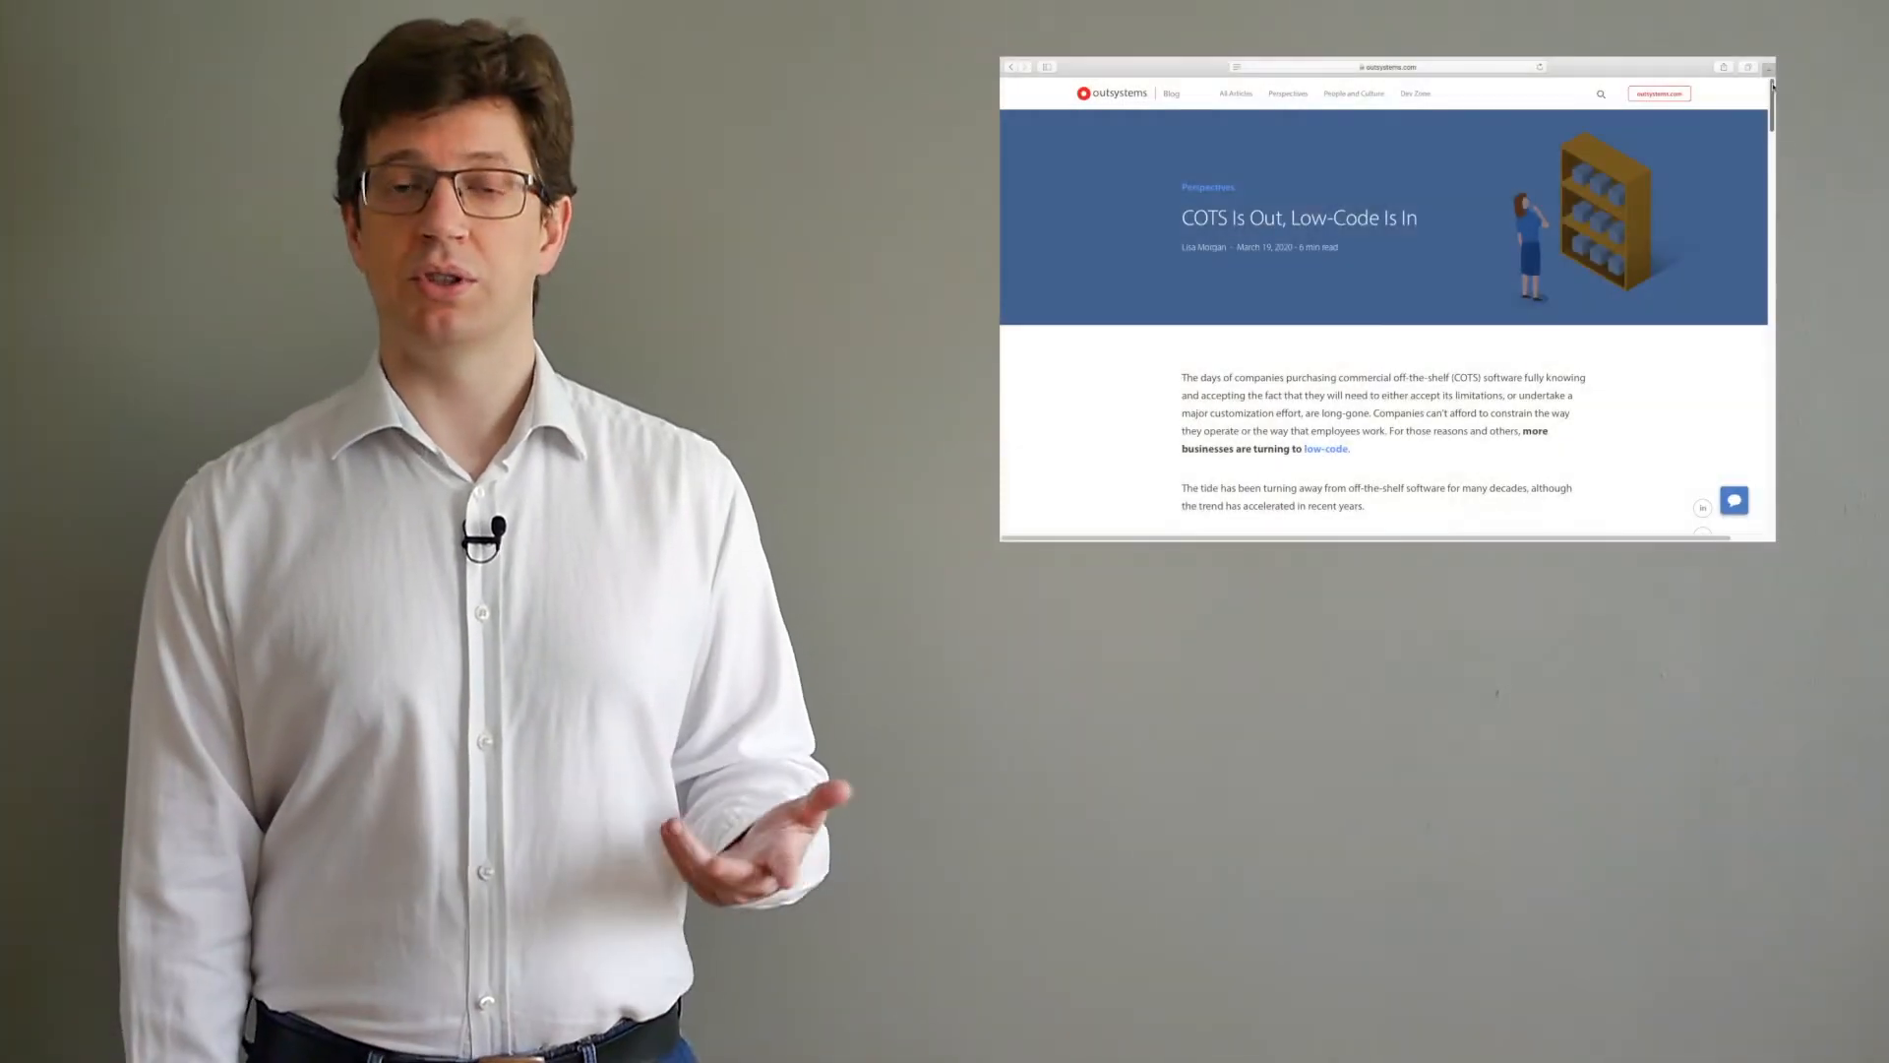
scroll(down, 3)
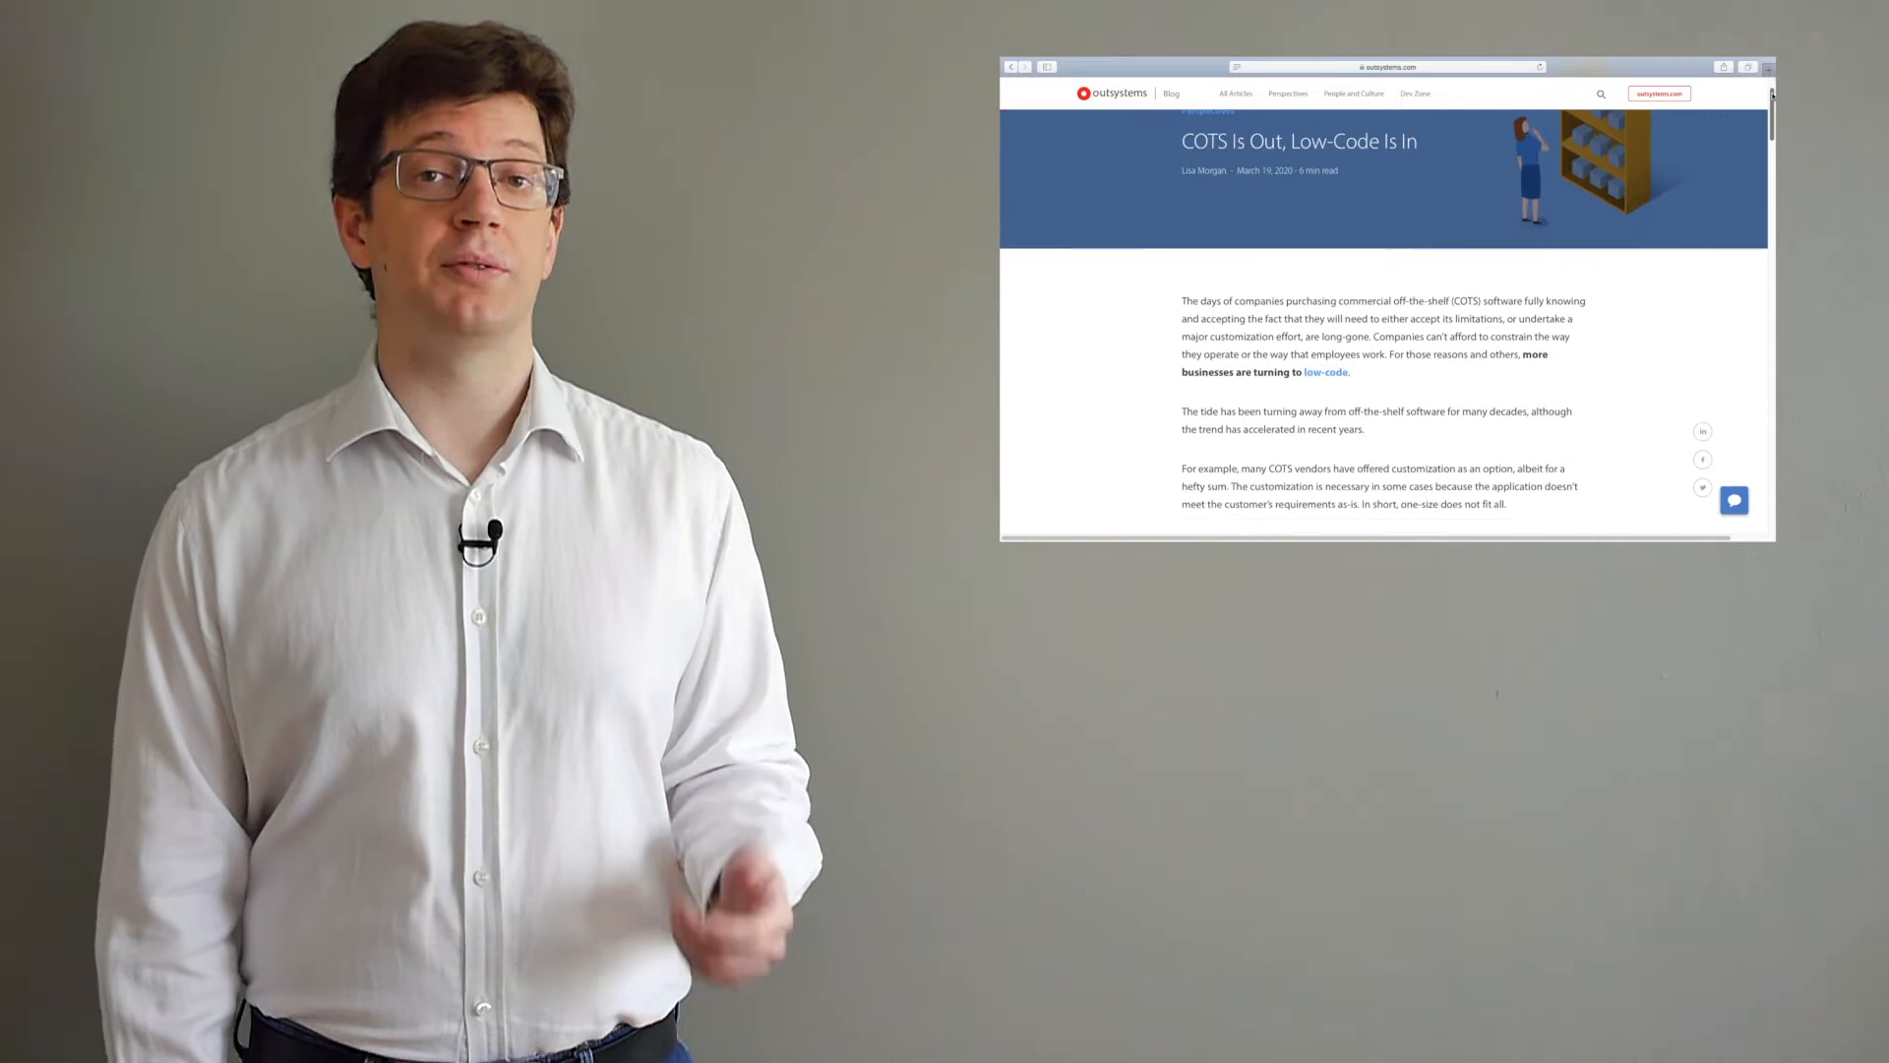
scroll(down, 3)
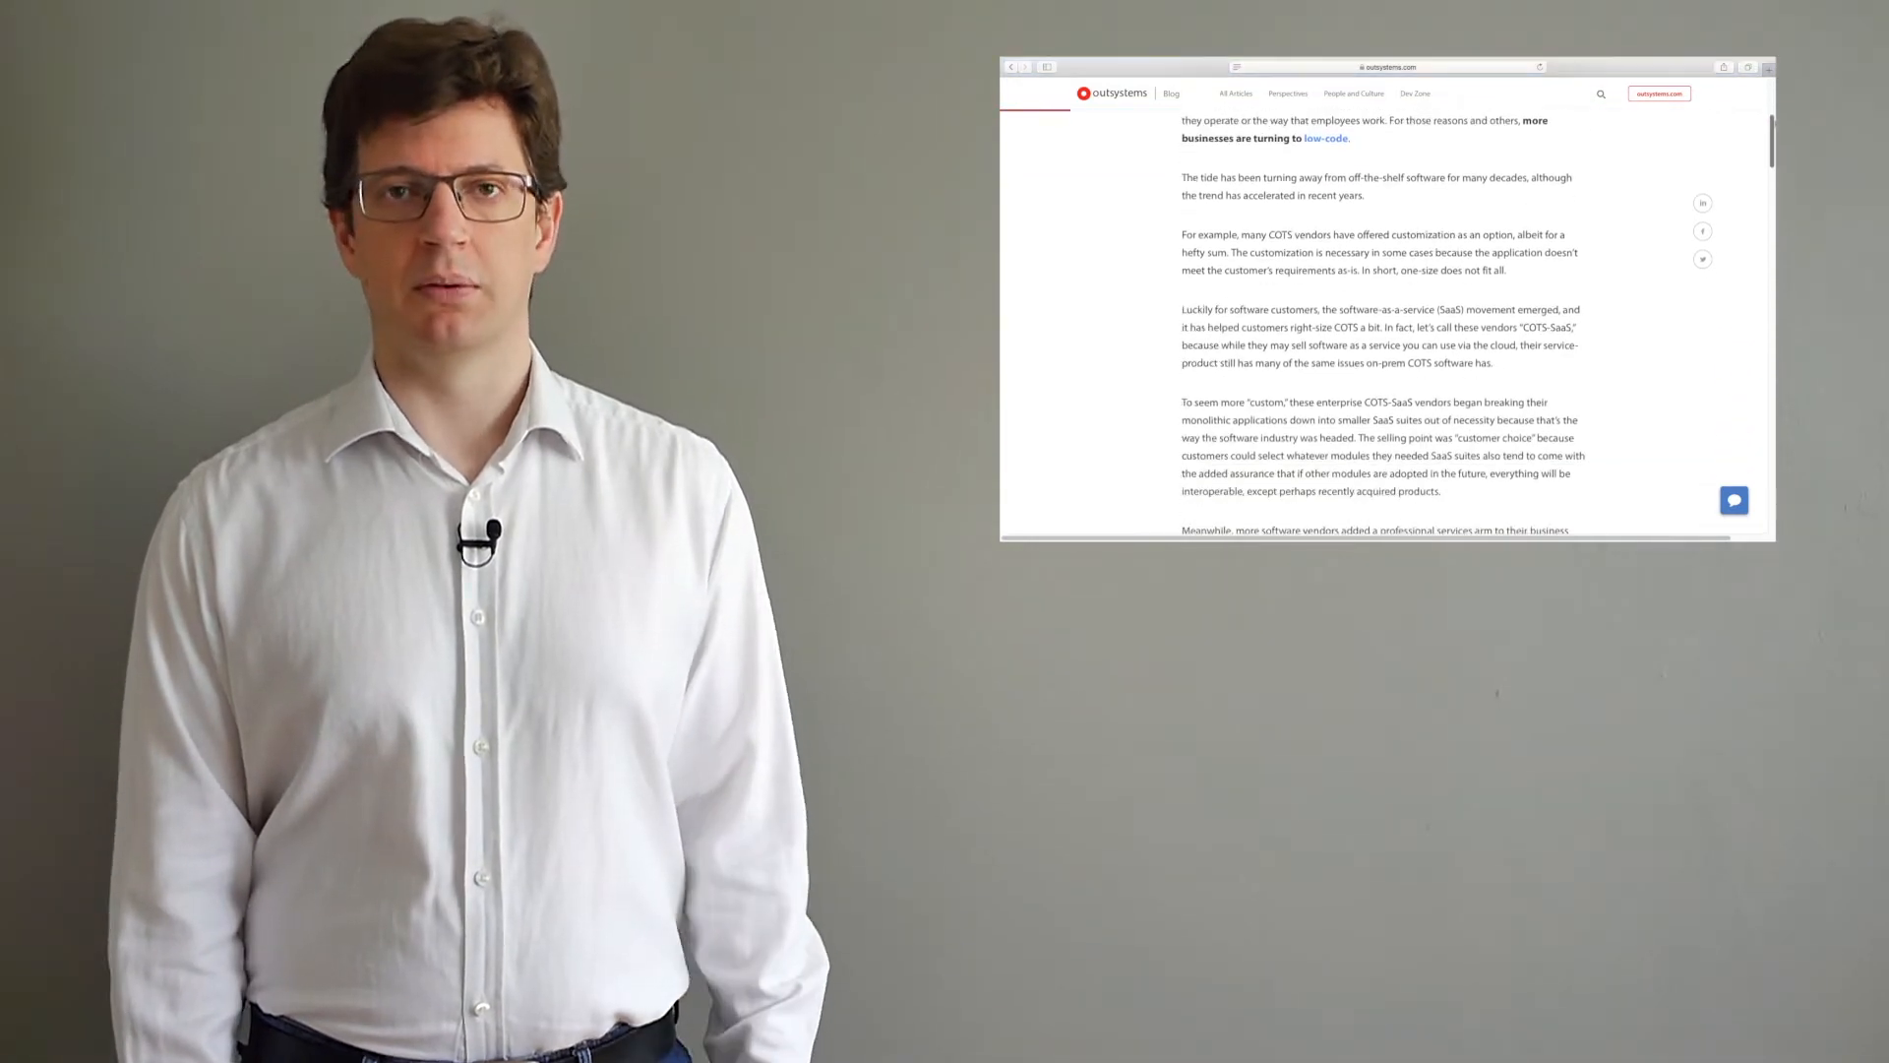
scroll(down, 3)
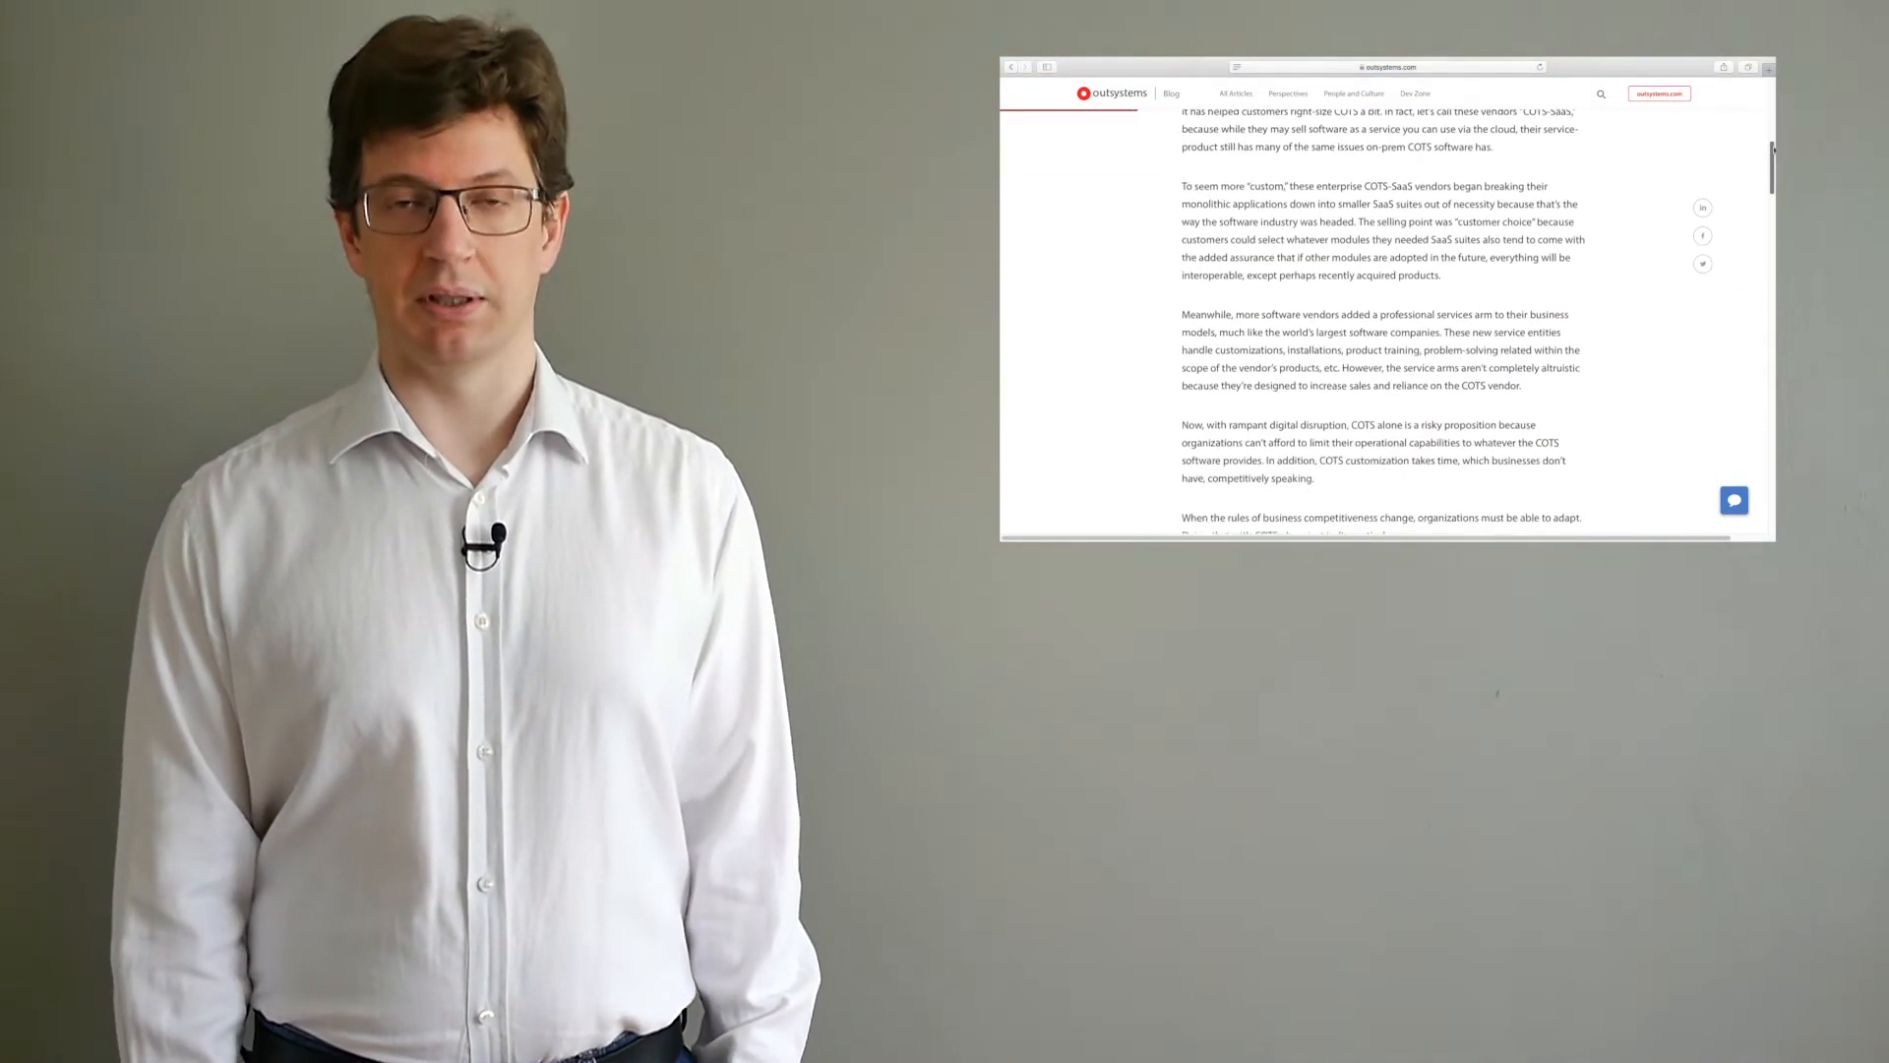
scroll(down, 3)
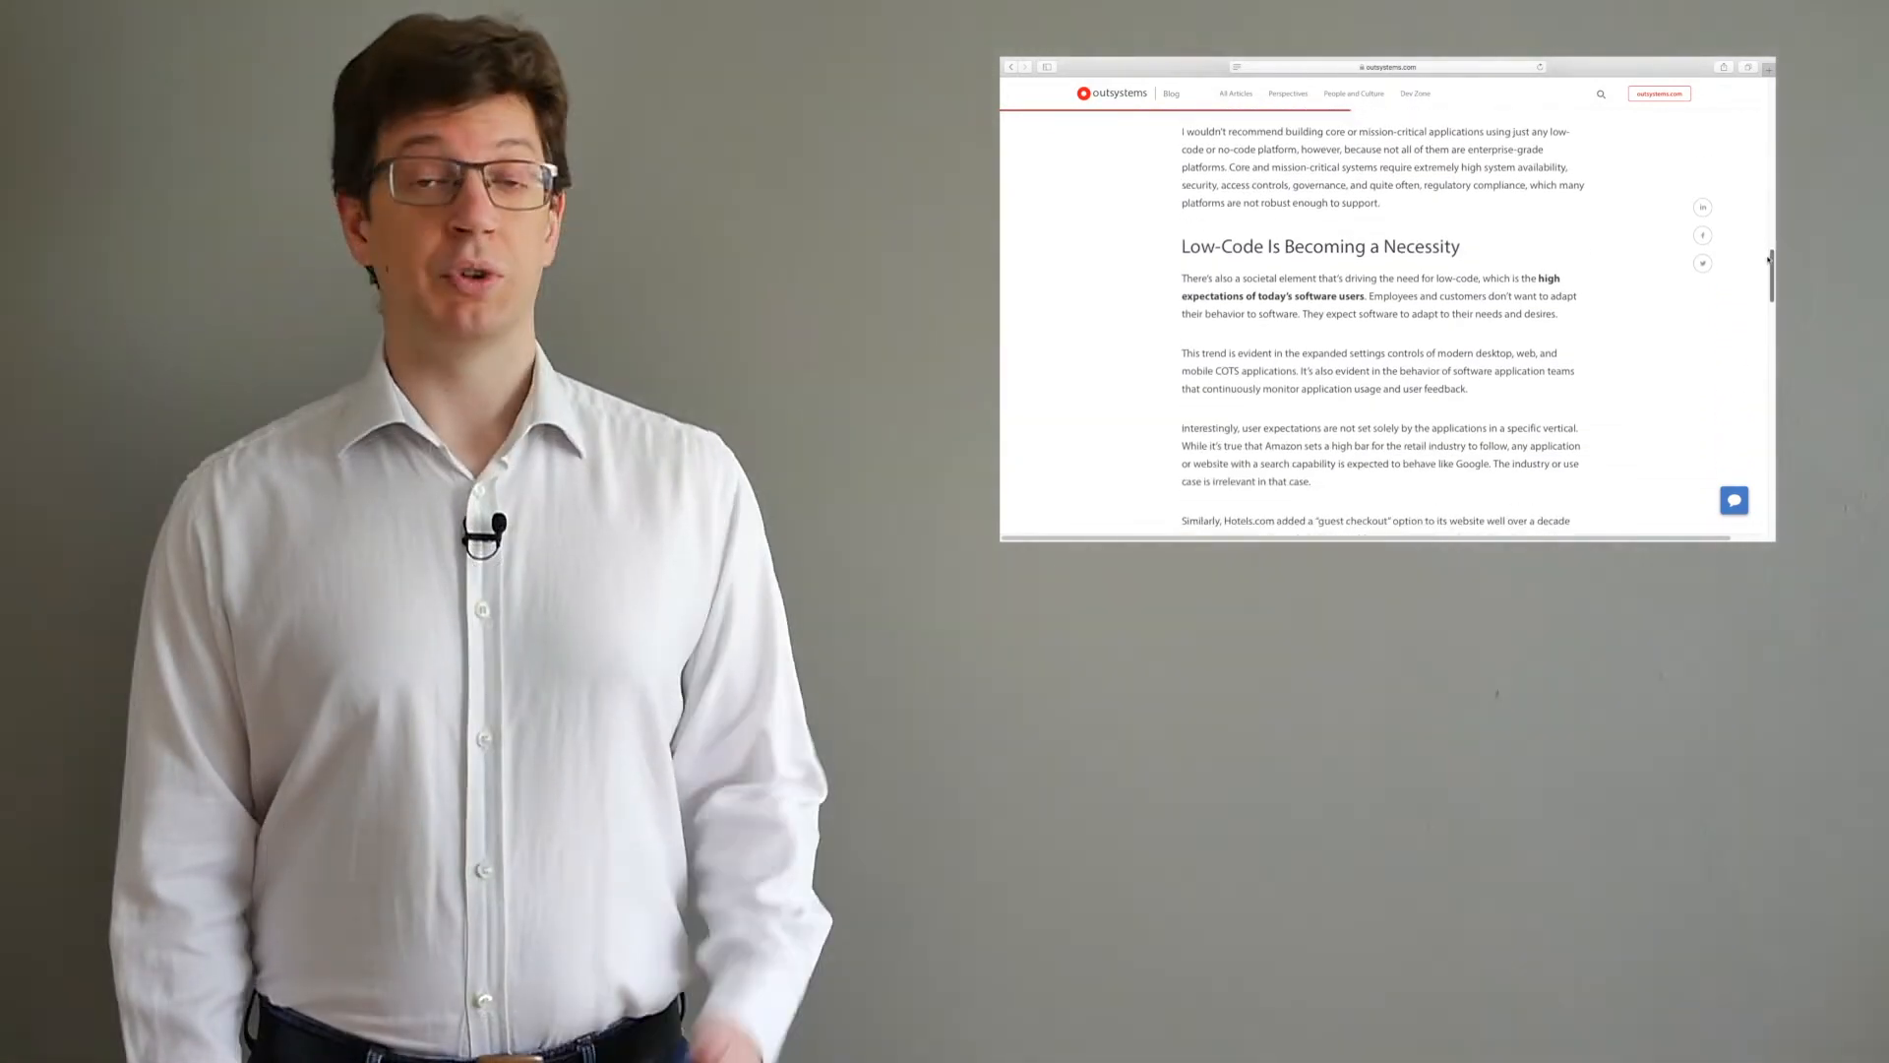
scroll(down, 3)
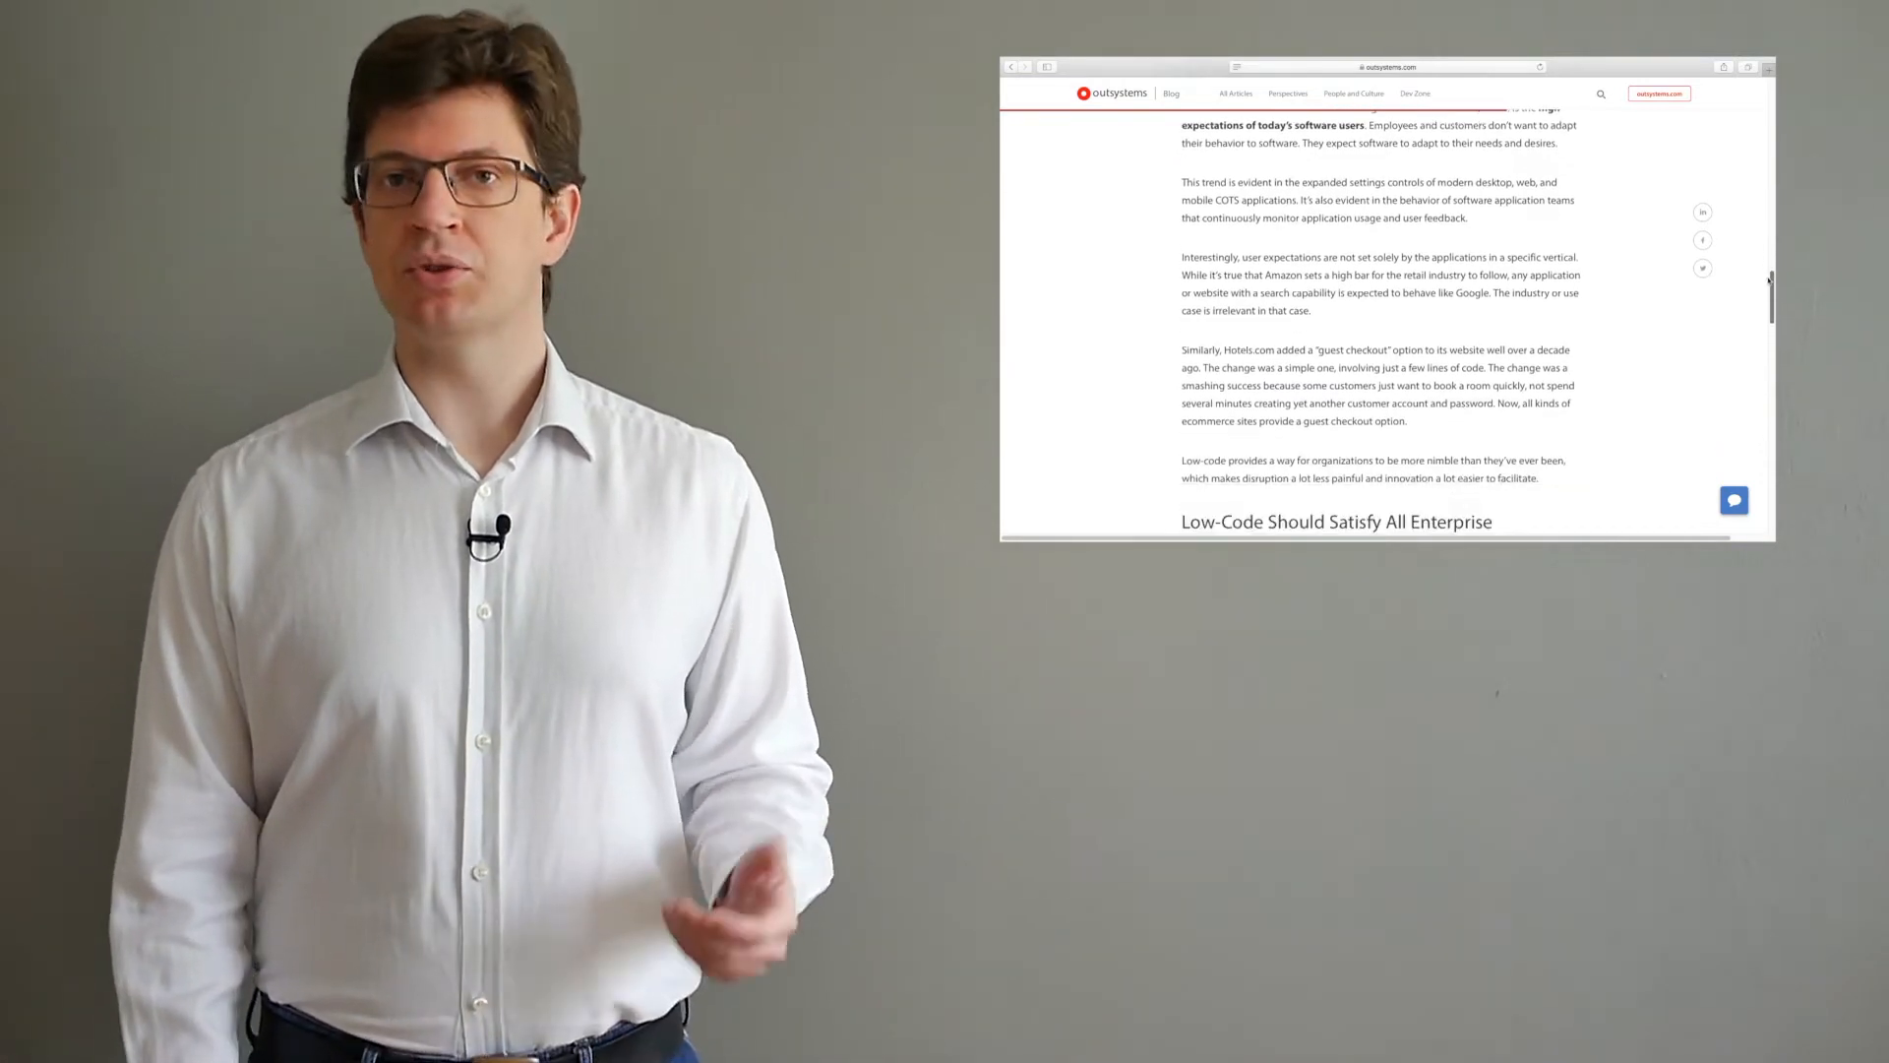
scroll(down, 3)
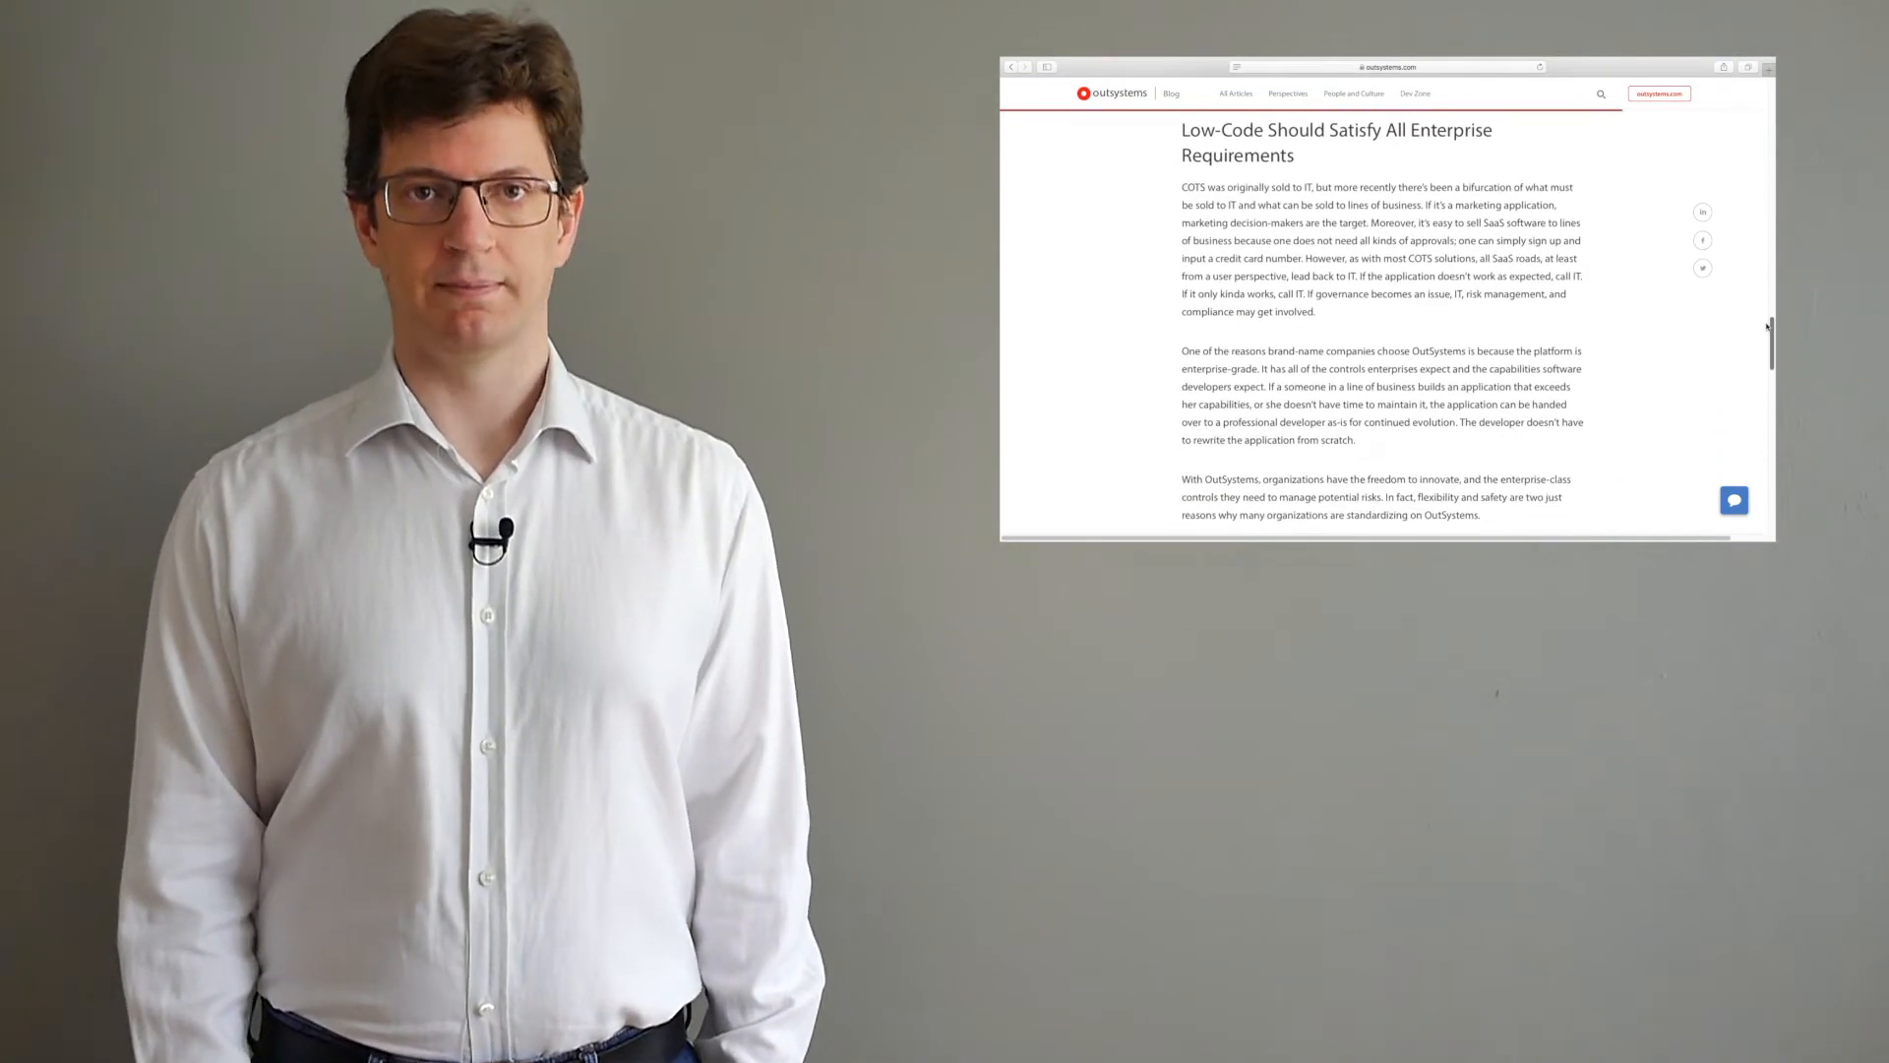
scroll(down, 3)
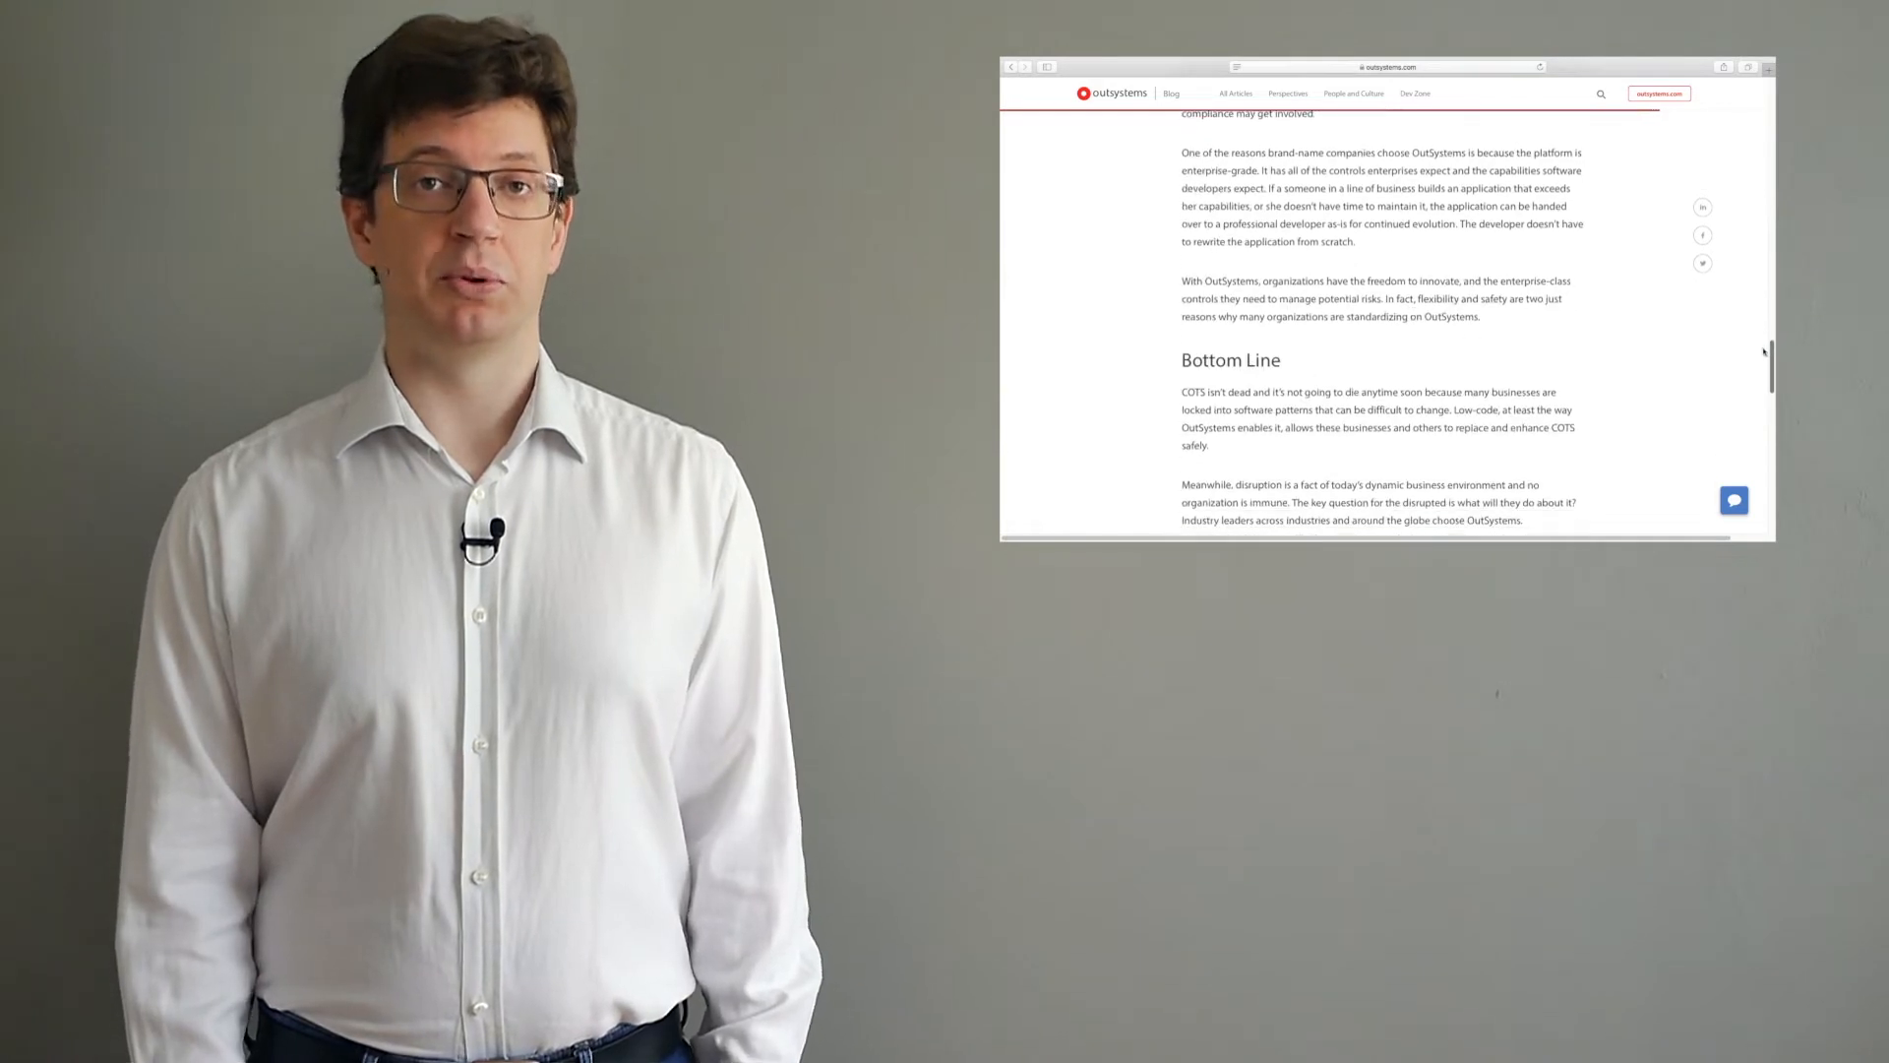
scroll(down, 3)
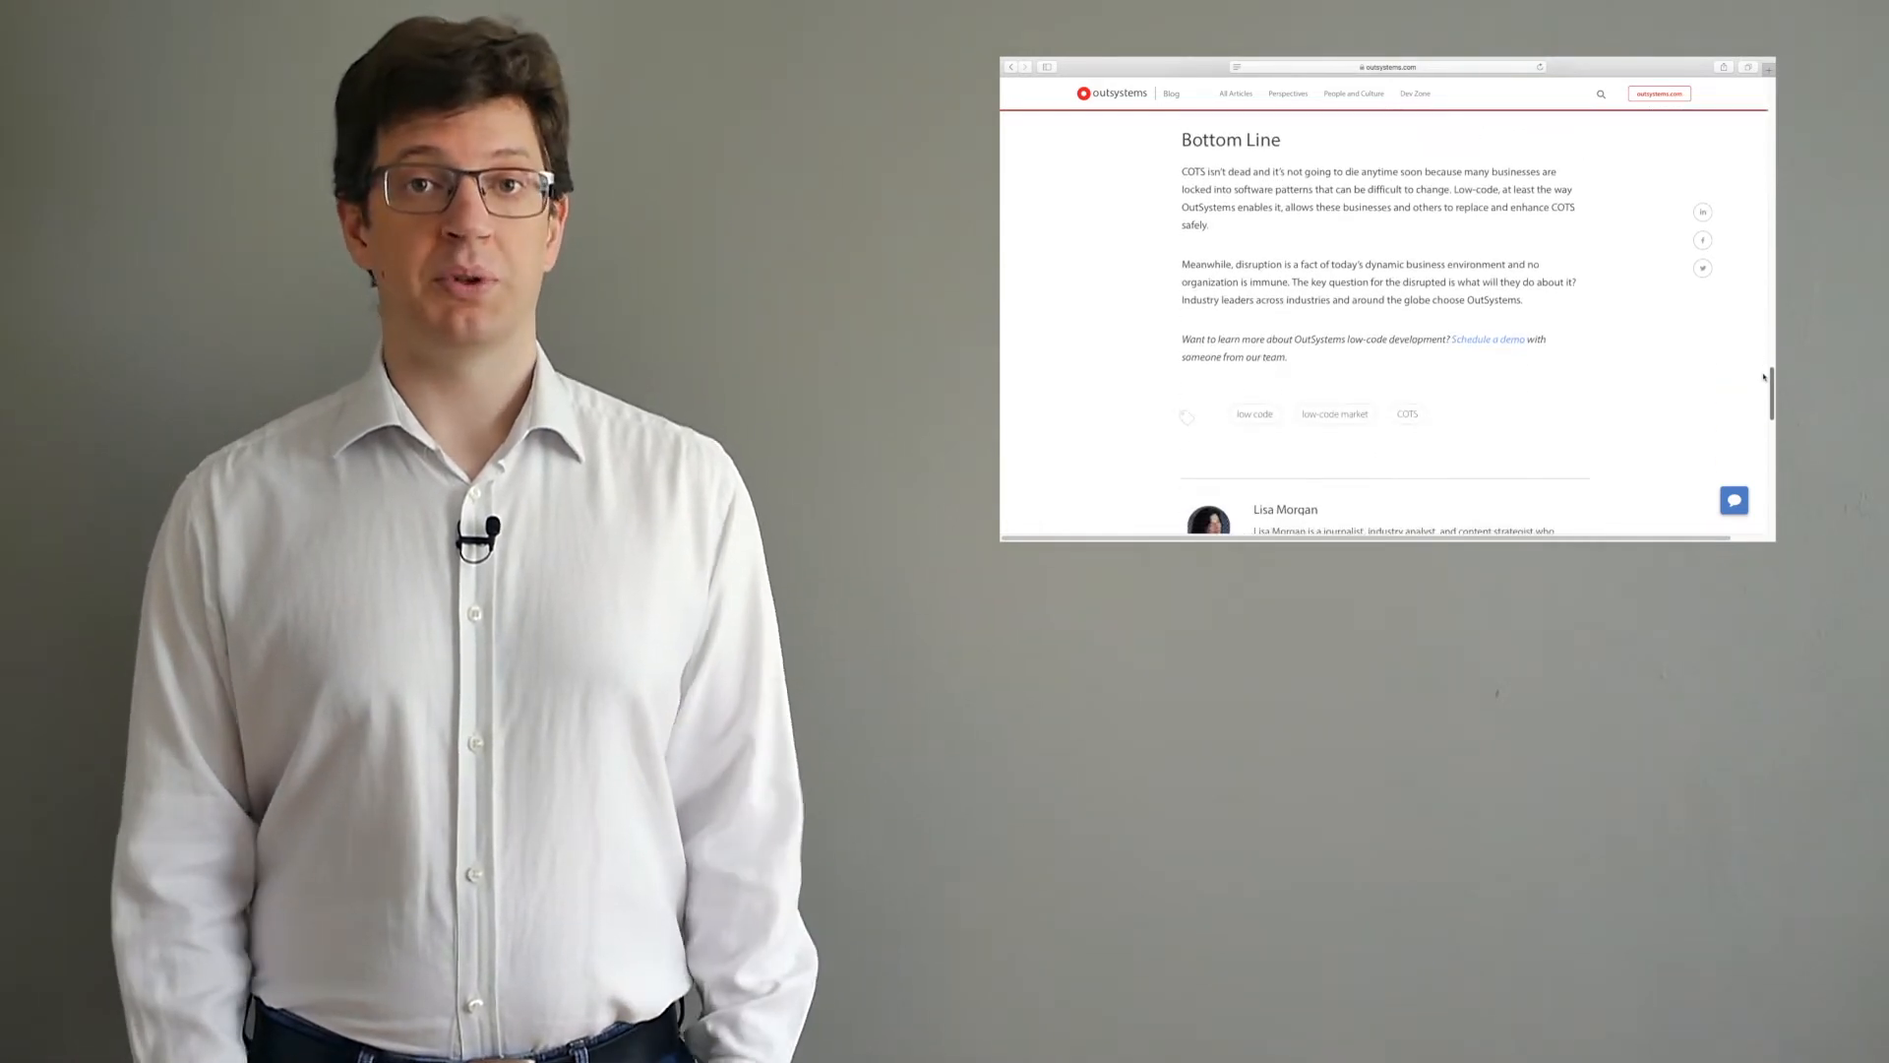
scroll(down, 3)
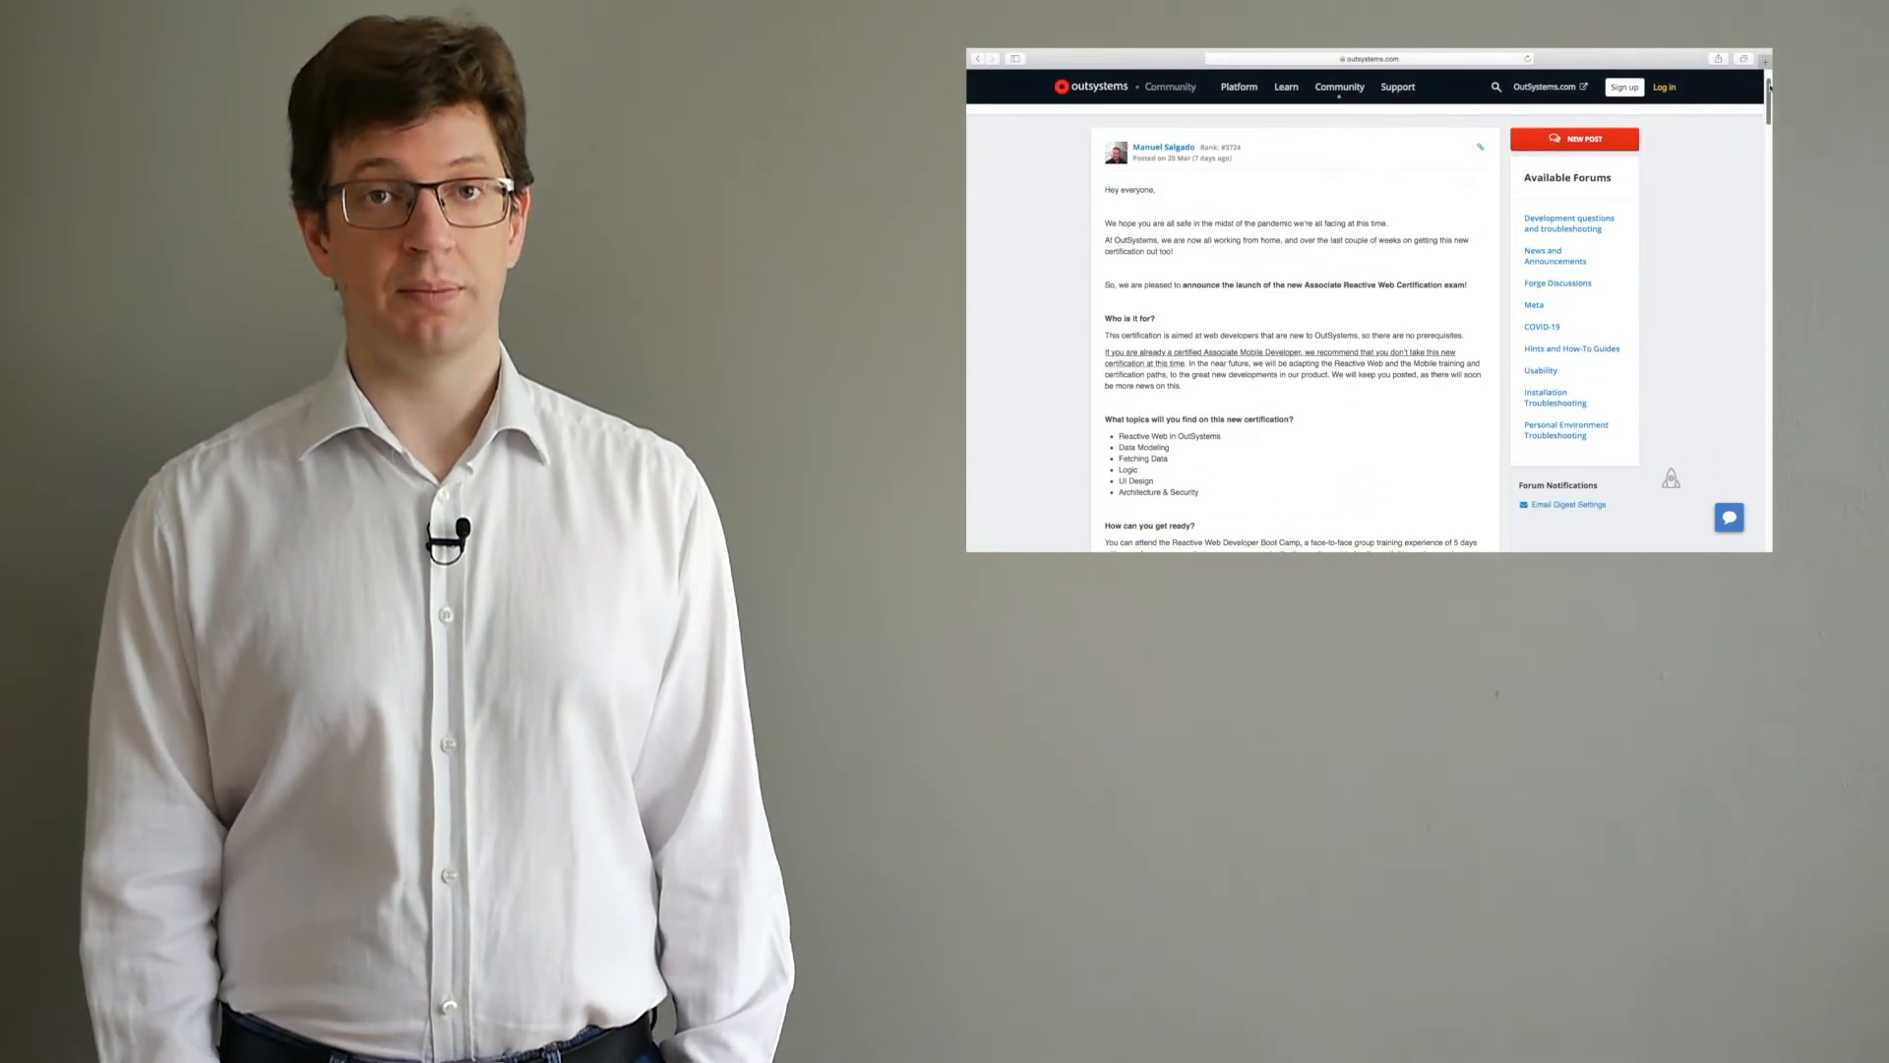
scroll(down, 3)
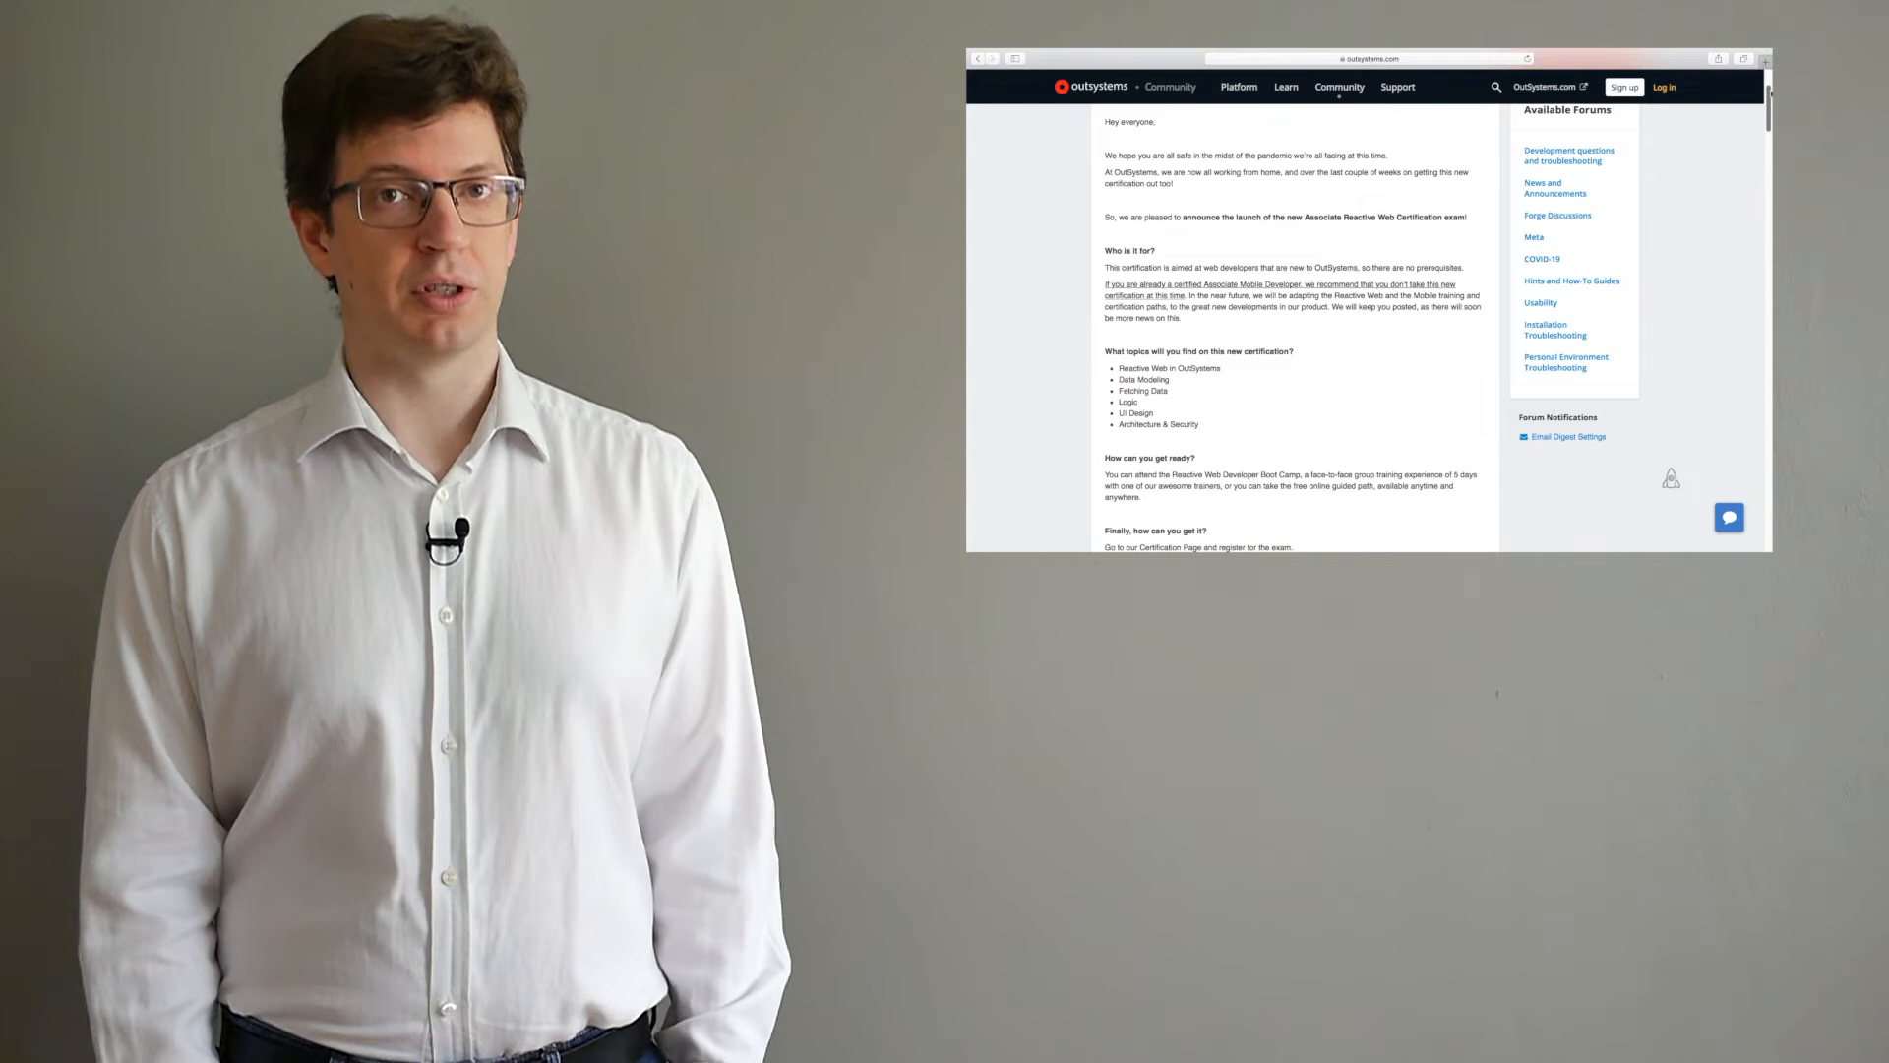
scroll(down, 3)
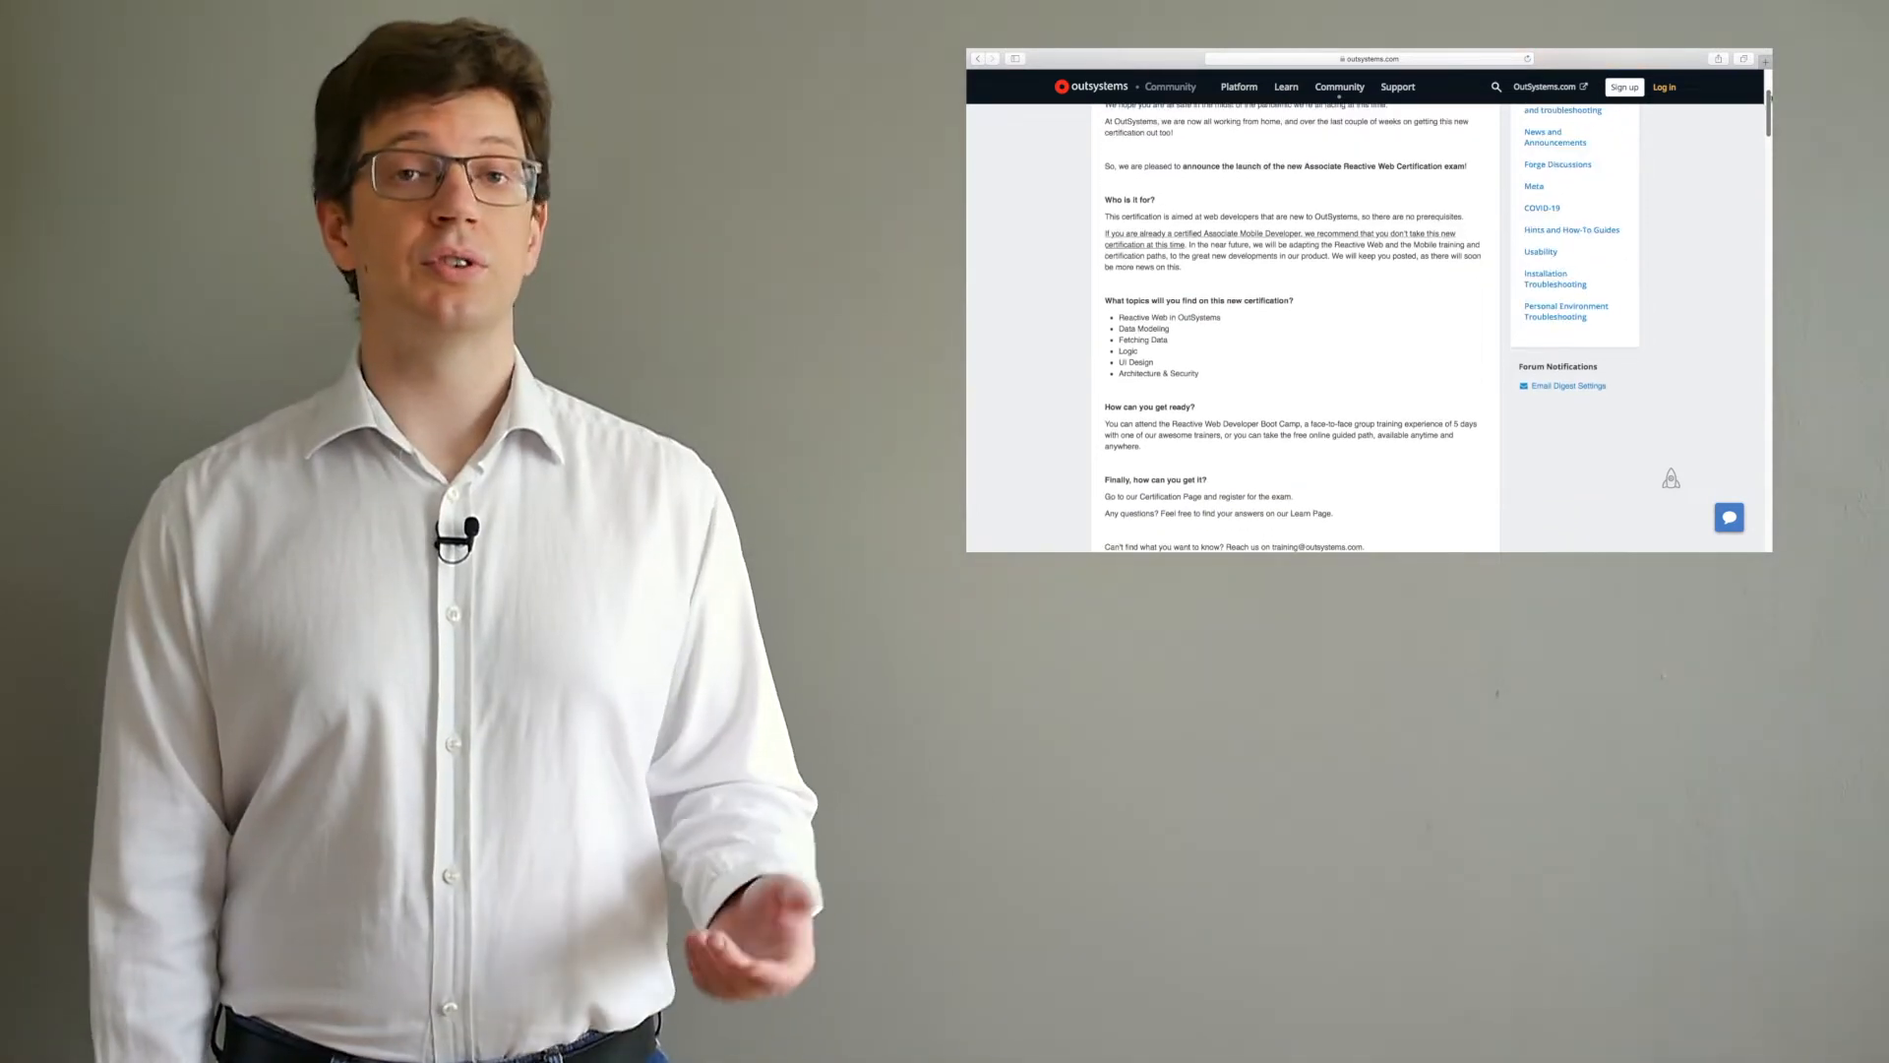
scroll(down, 3)
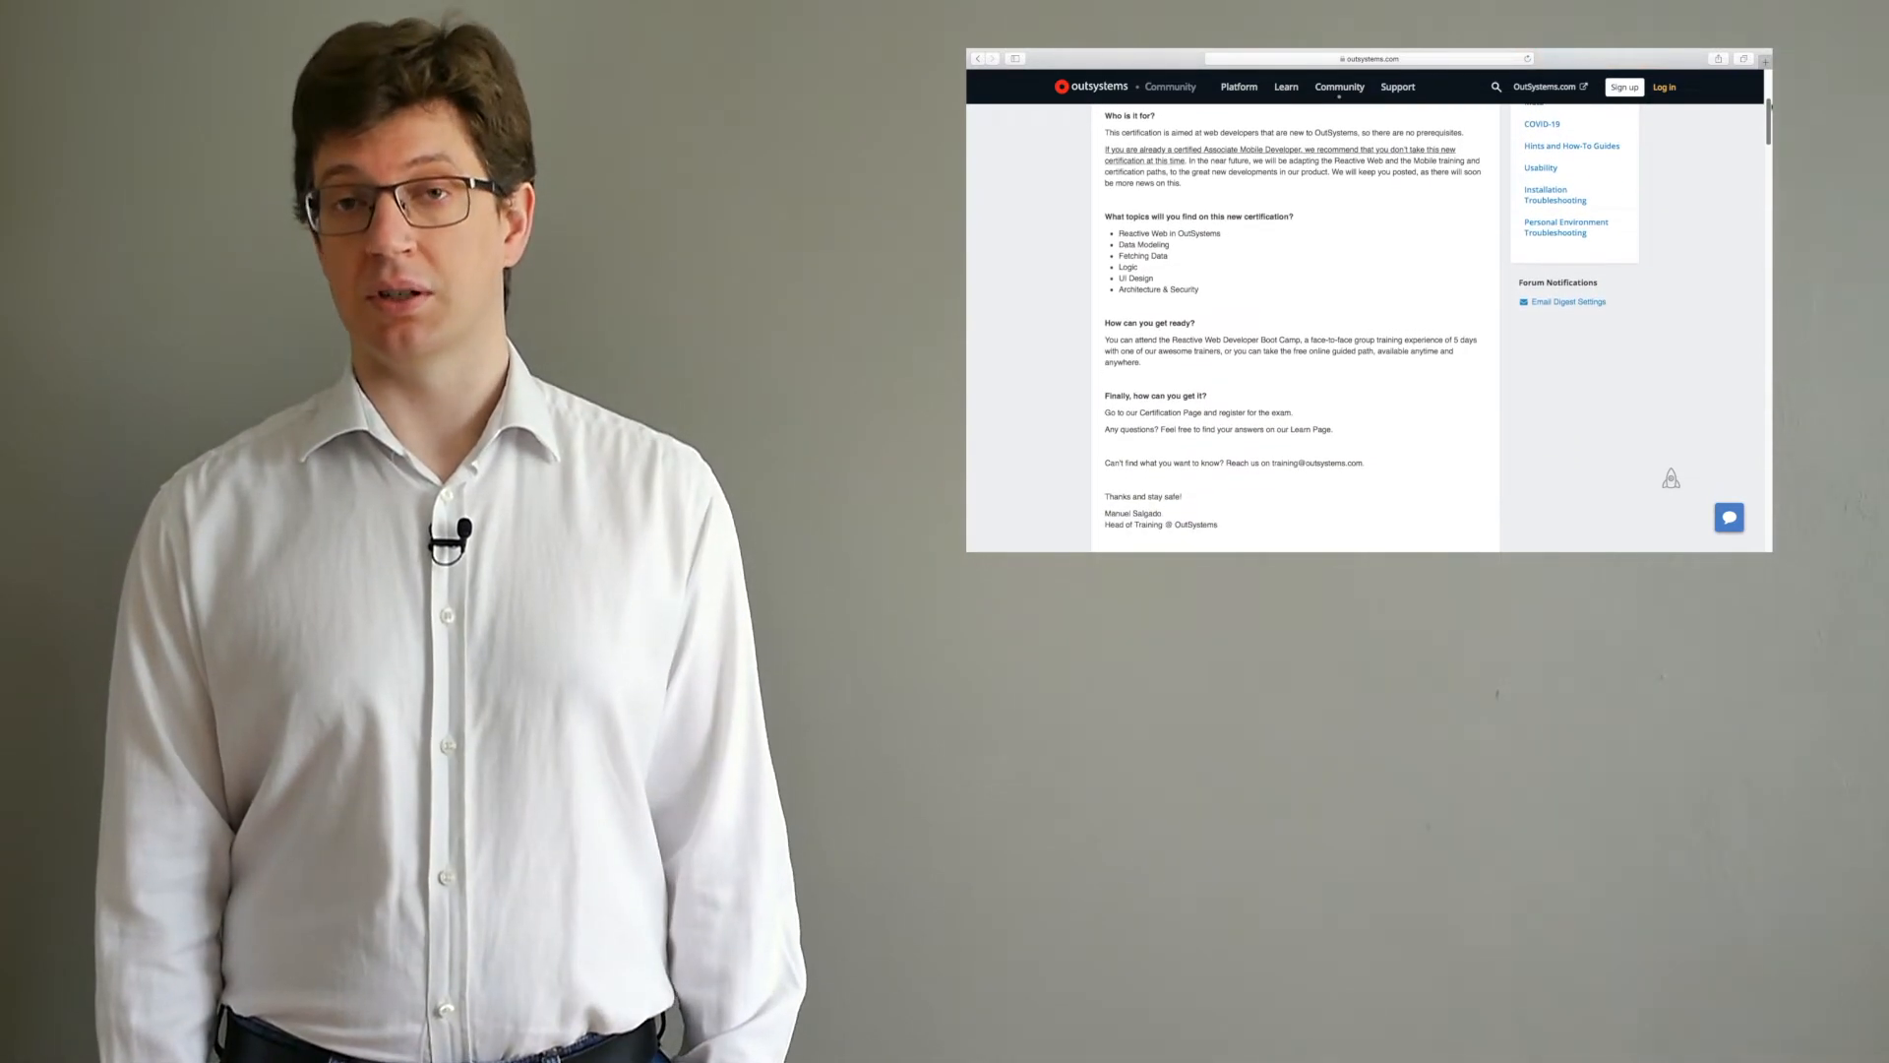
scroll(down, 3)
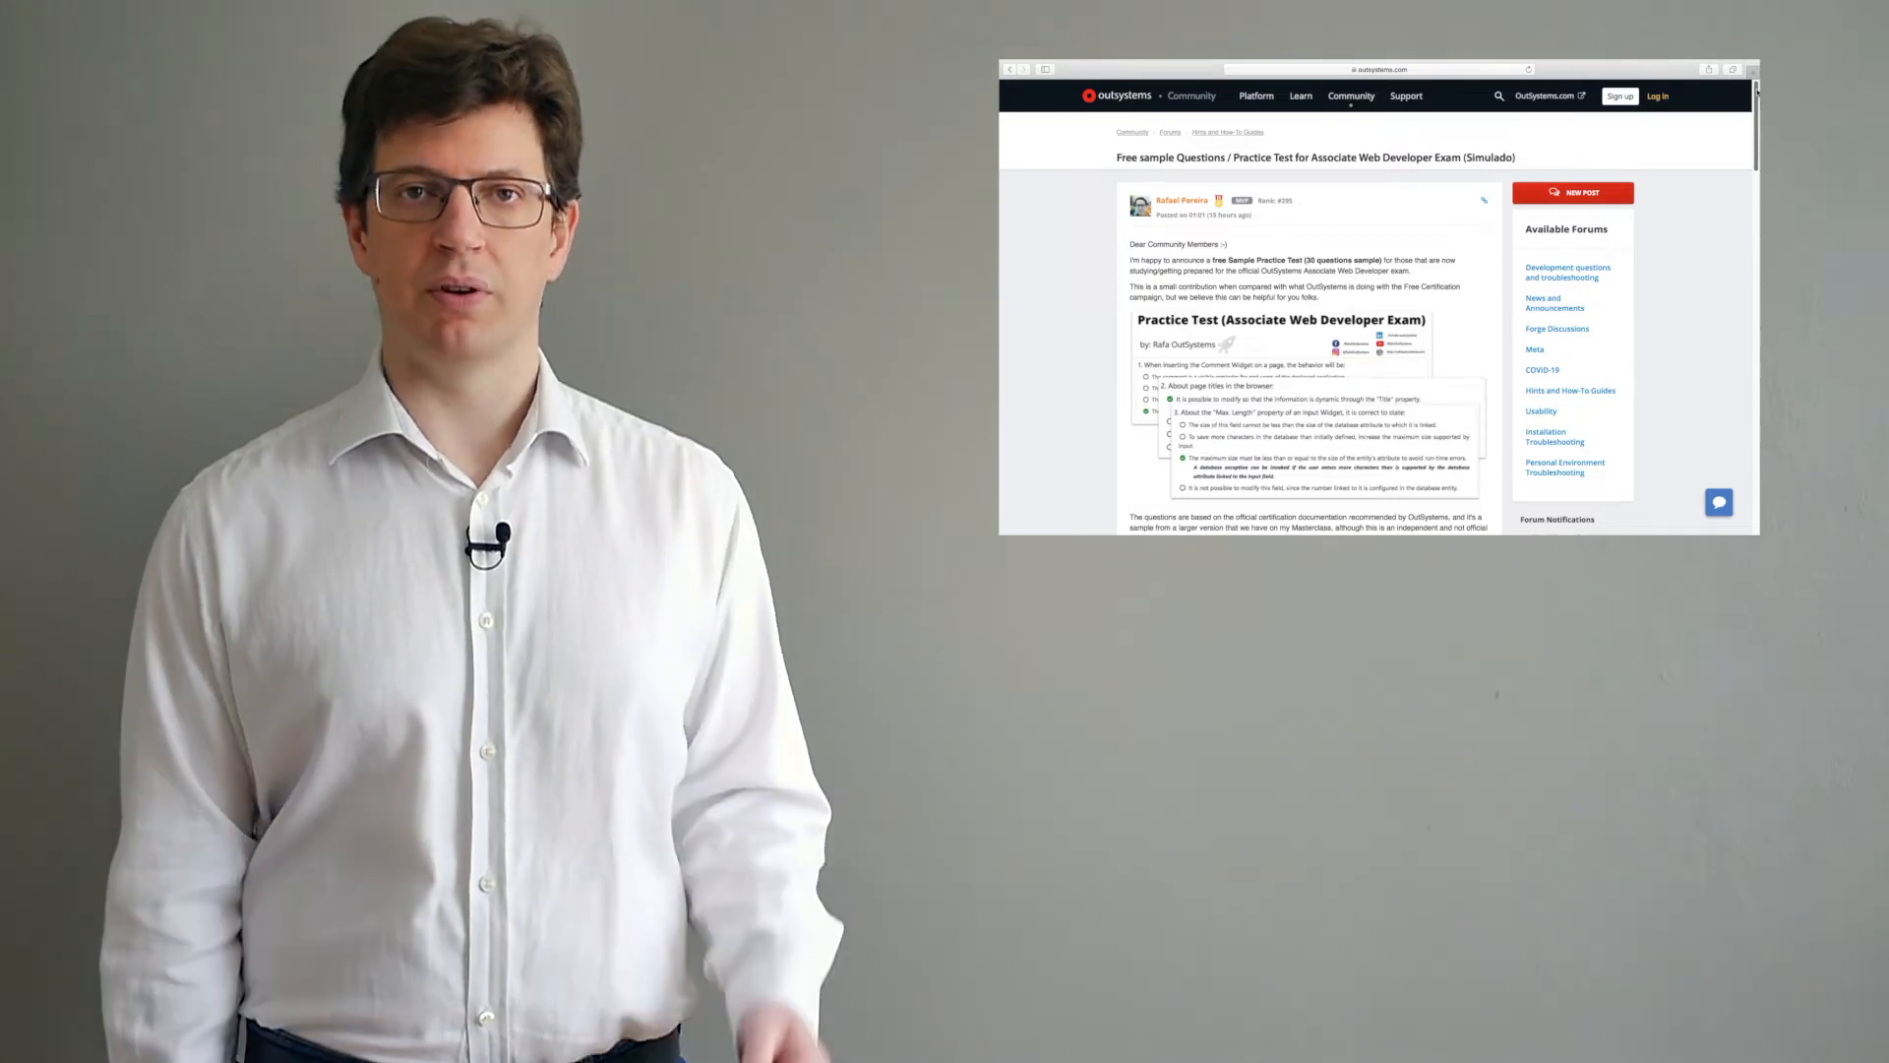
scroll(down, 3)
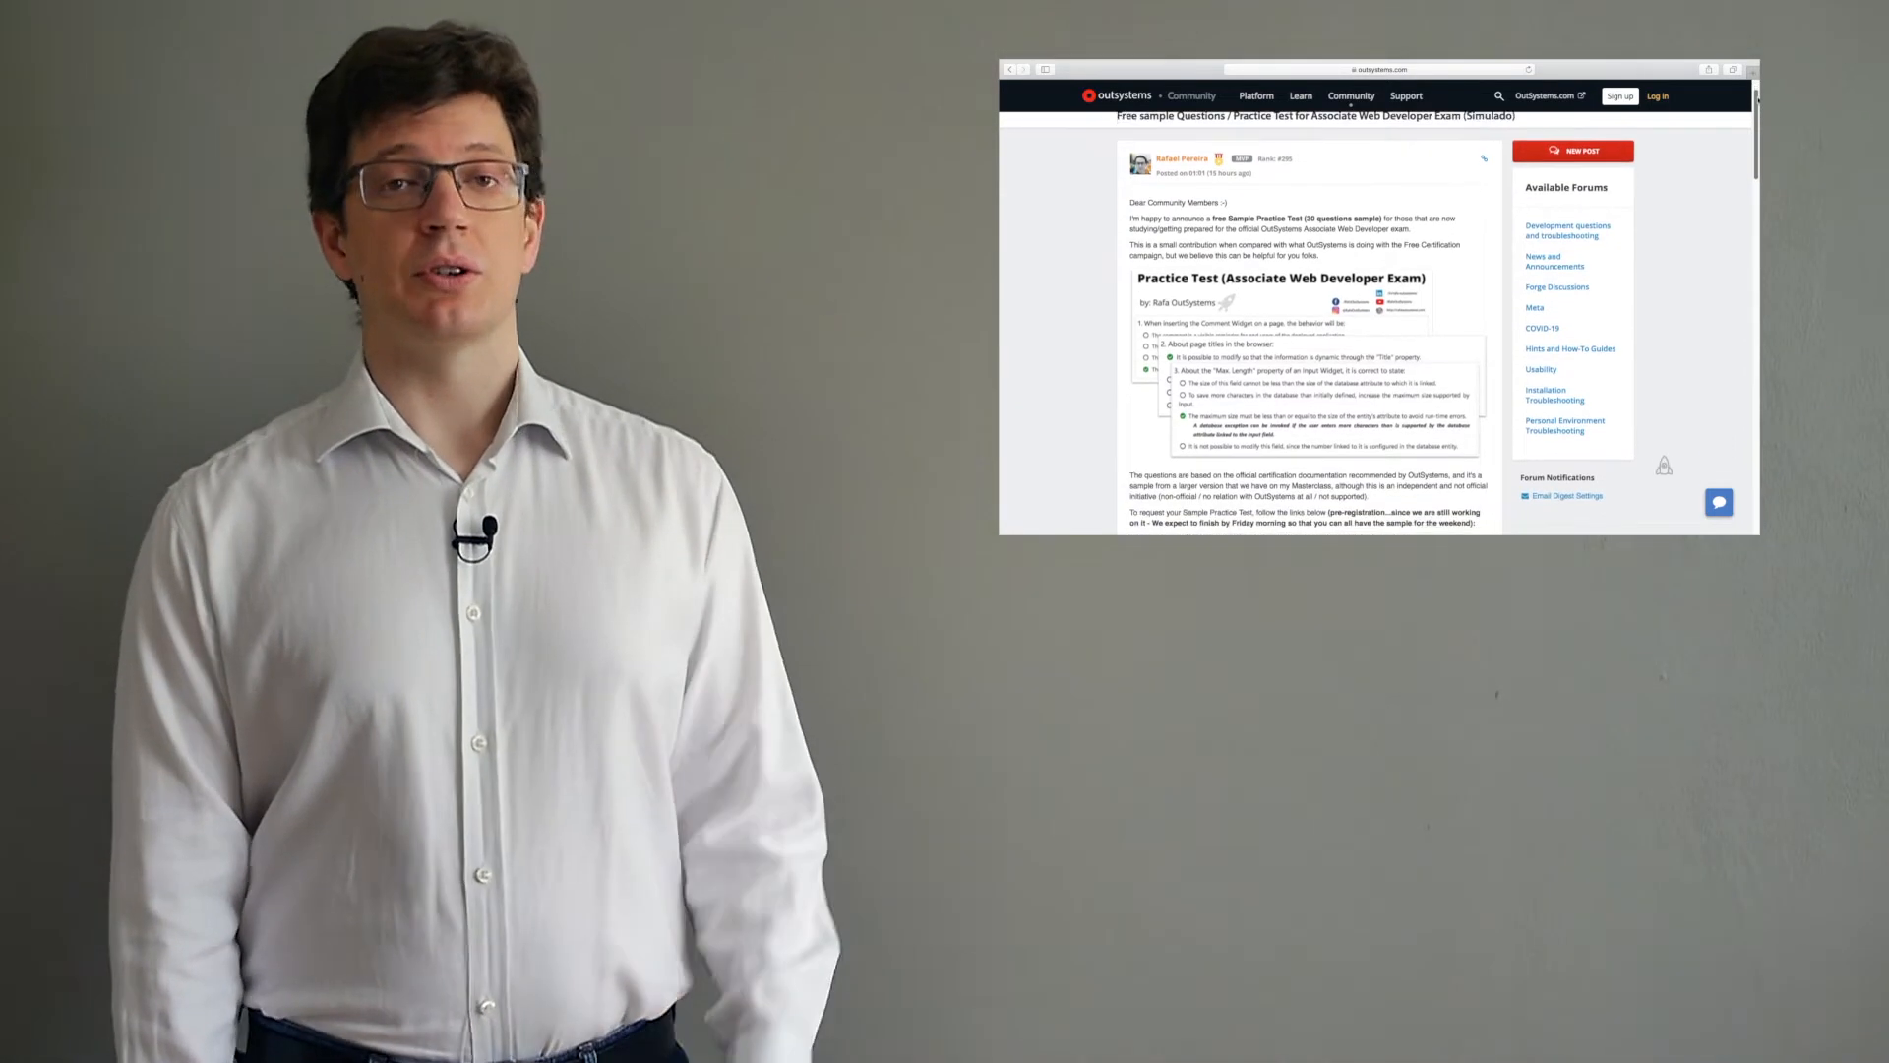
scroll(down, 3)
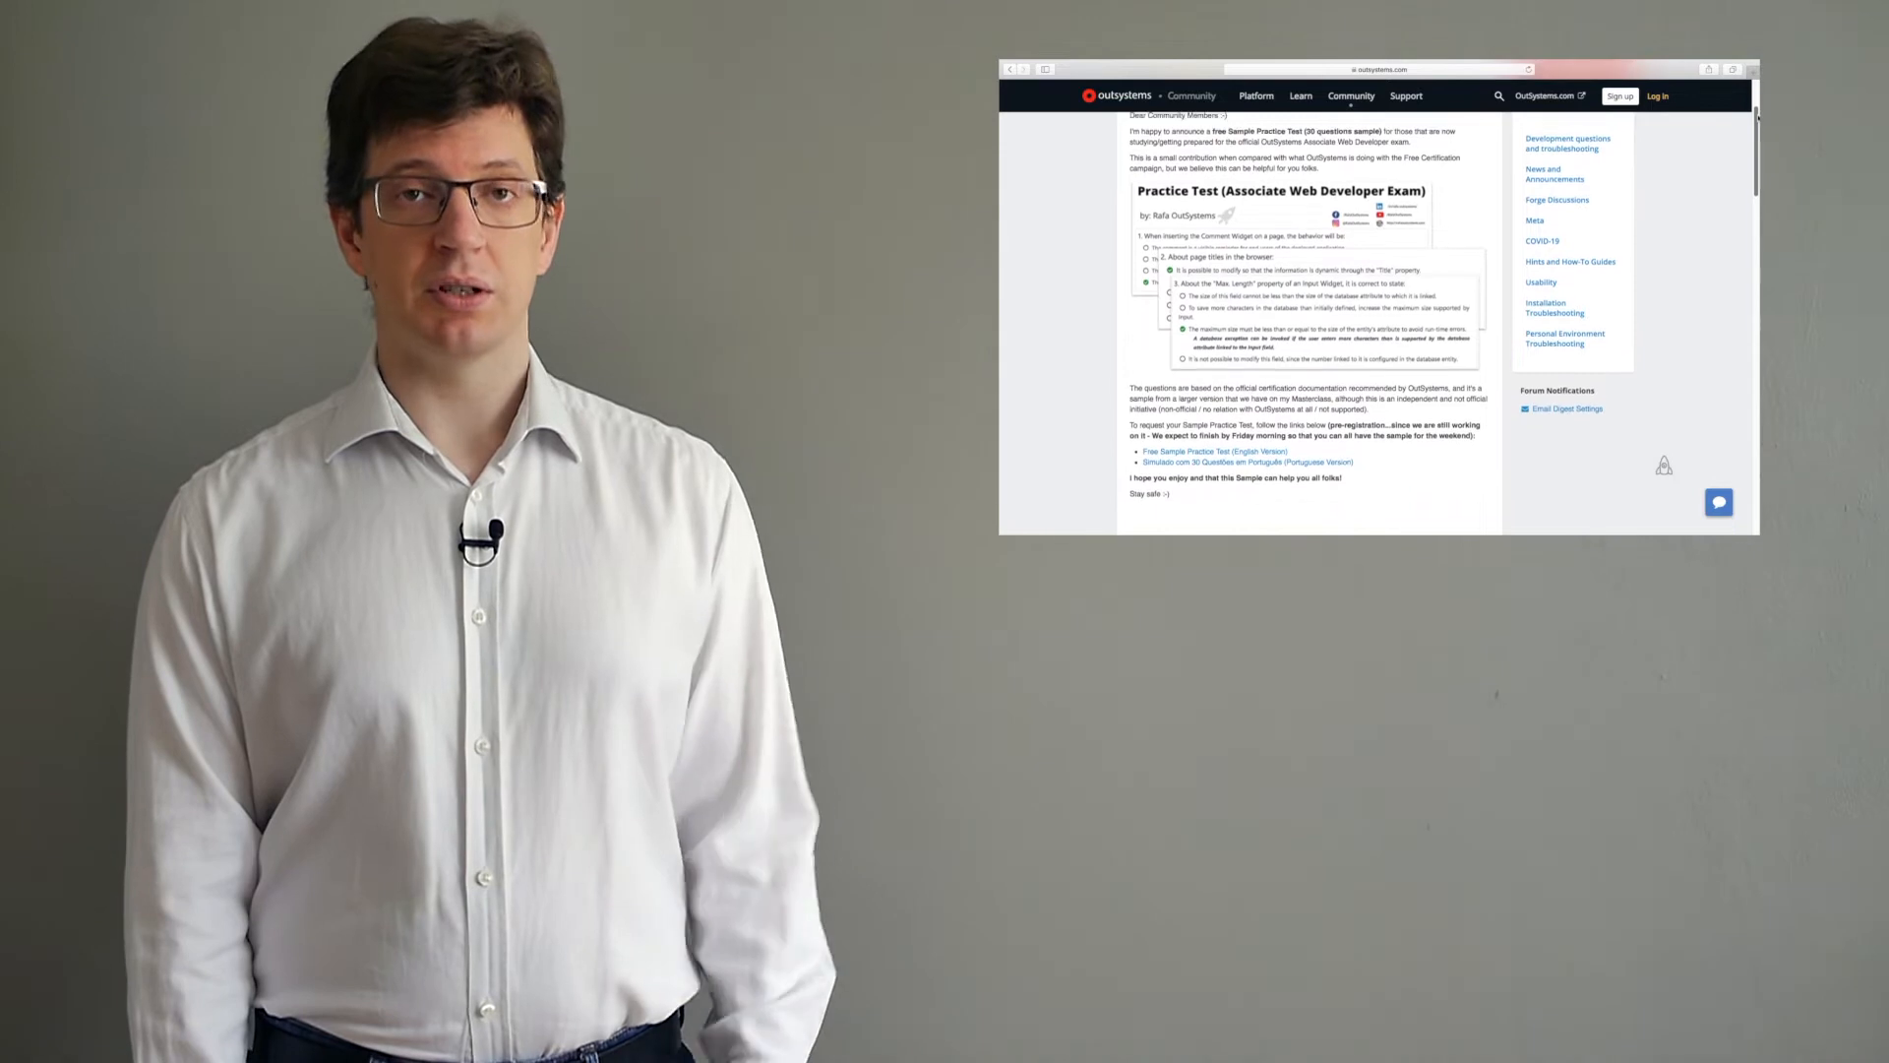
scroll(down, 3)
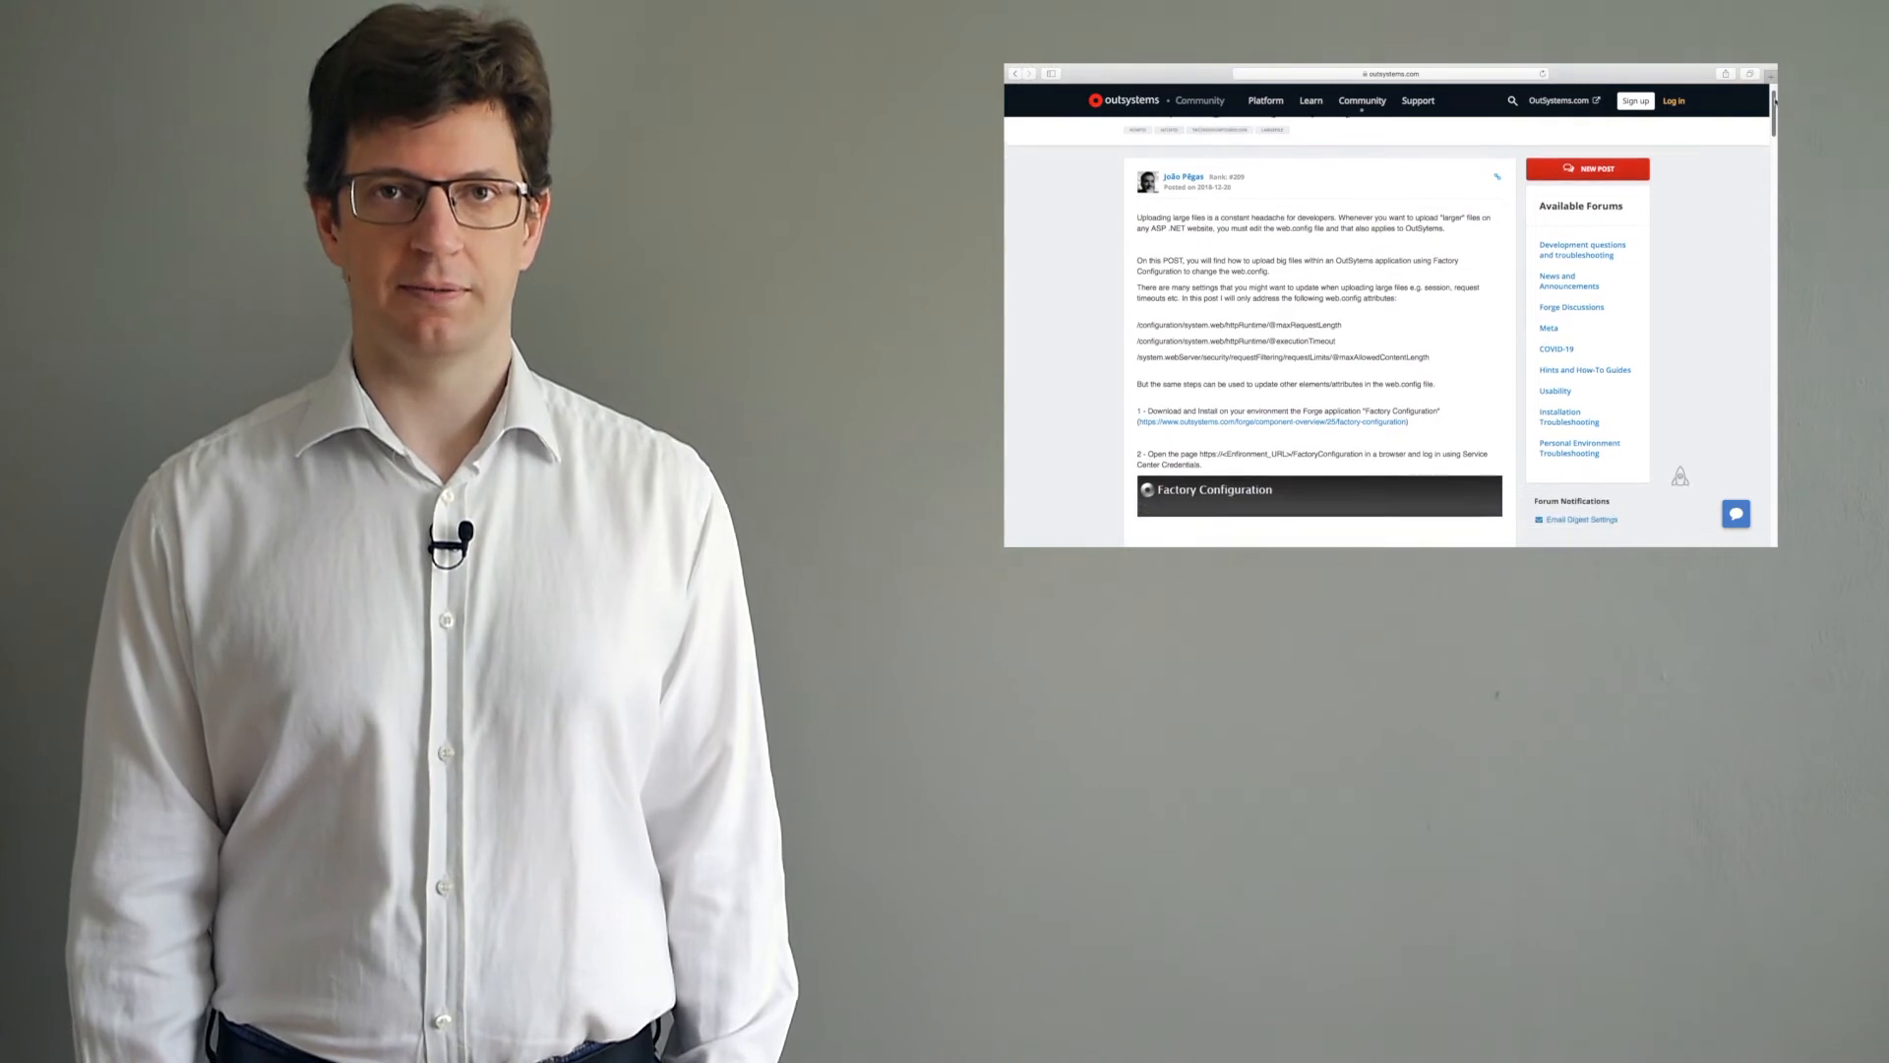
scroll(down, 3)
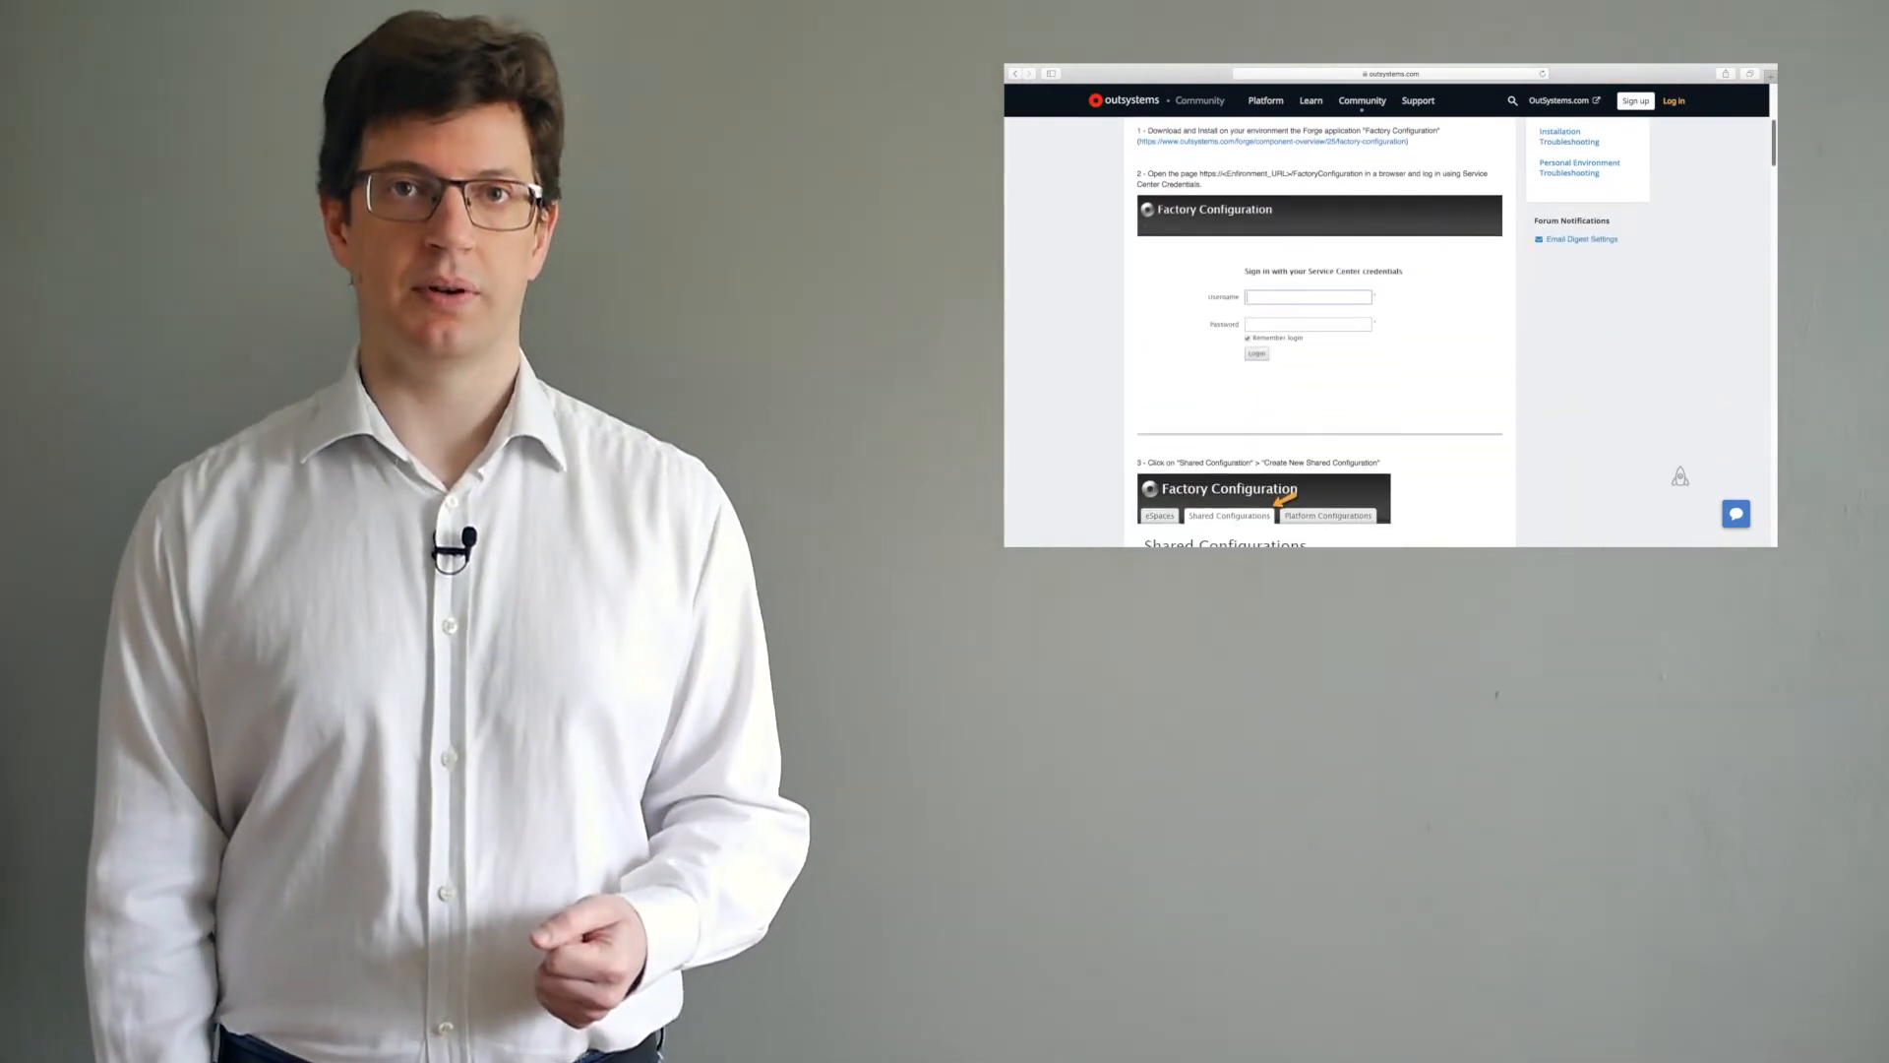
scroll(down, 3)
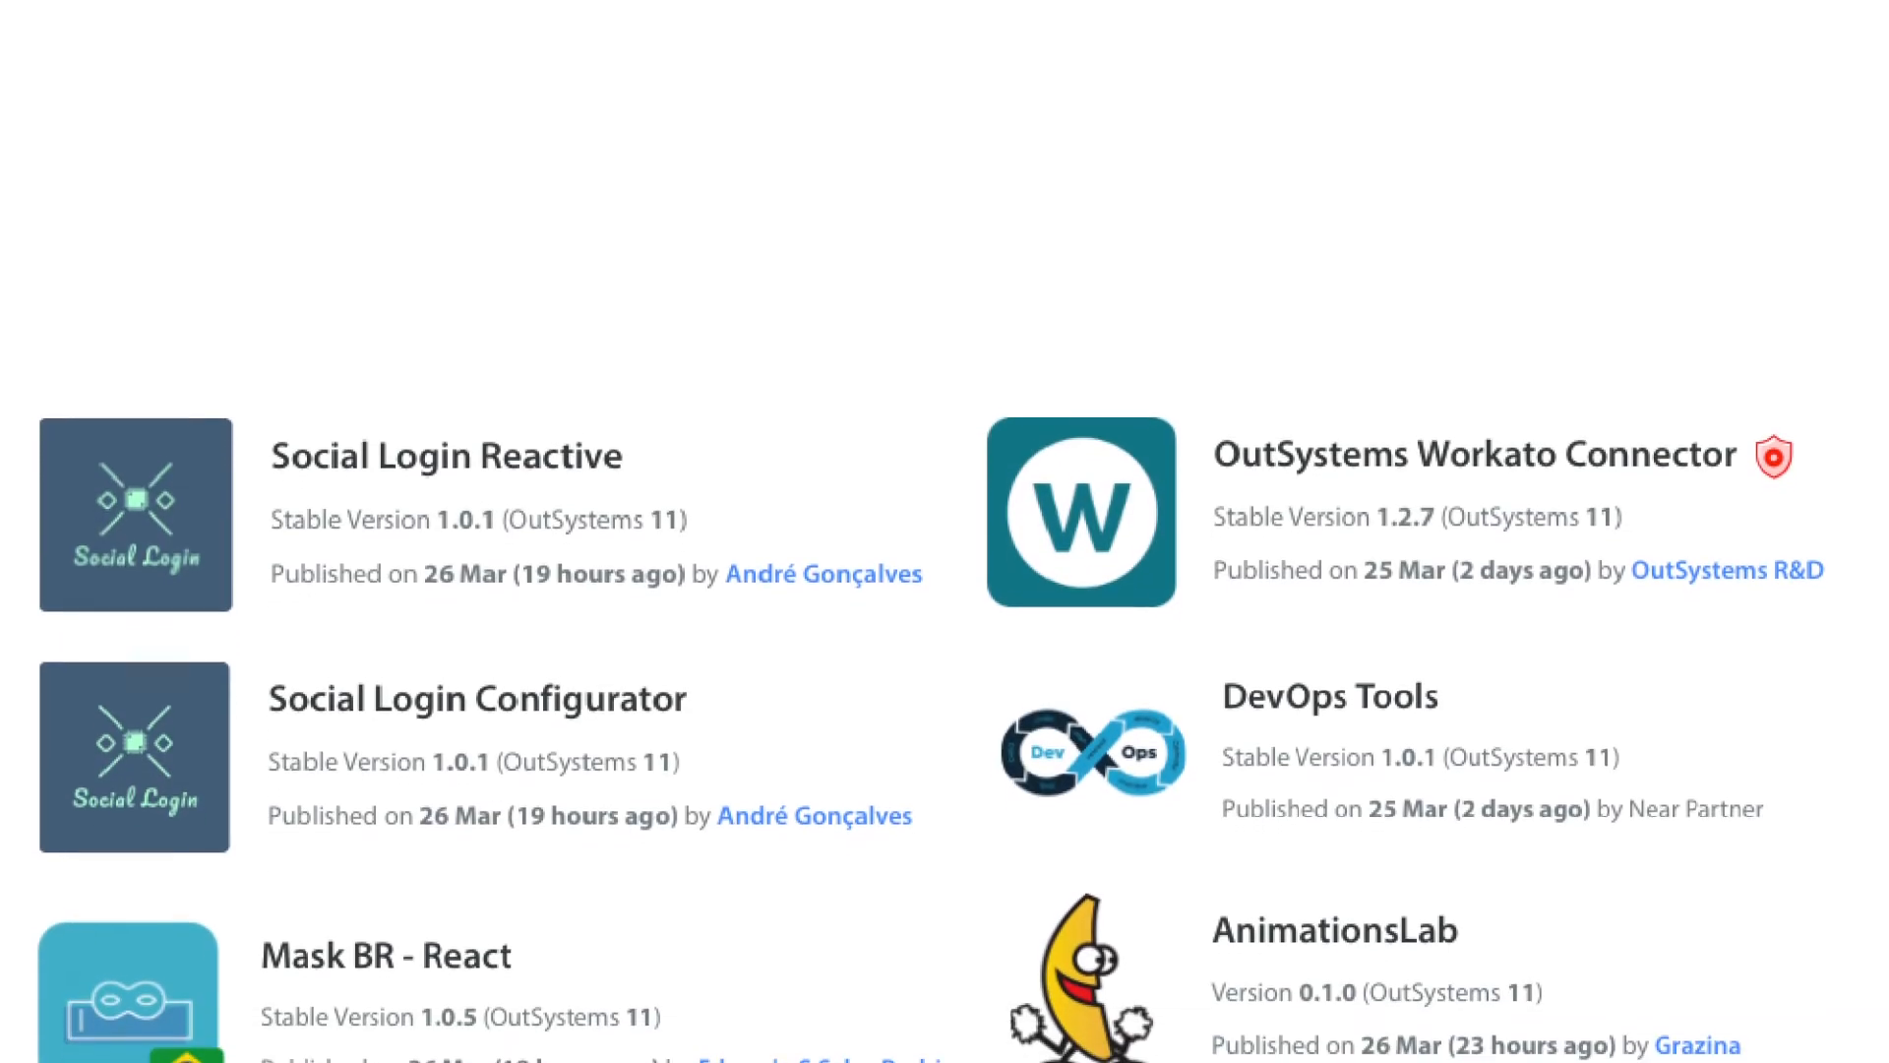
scroll(down, 3)
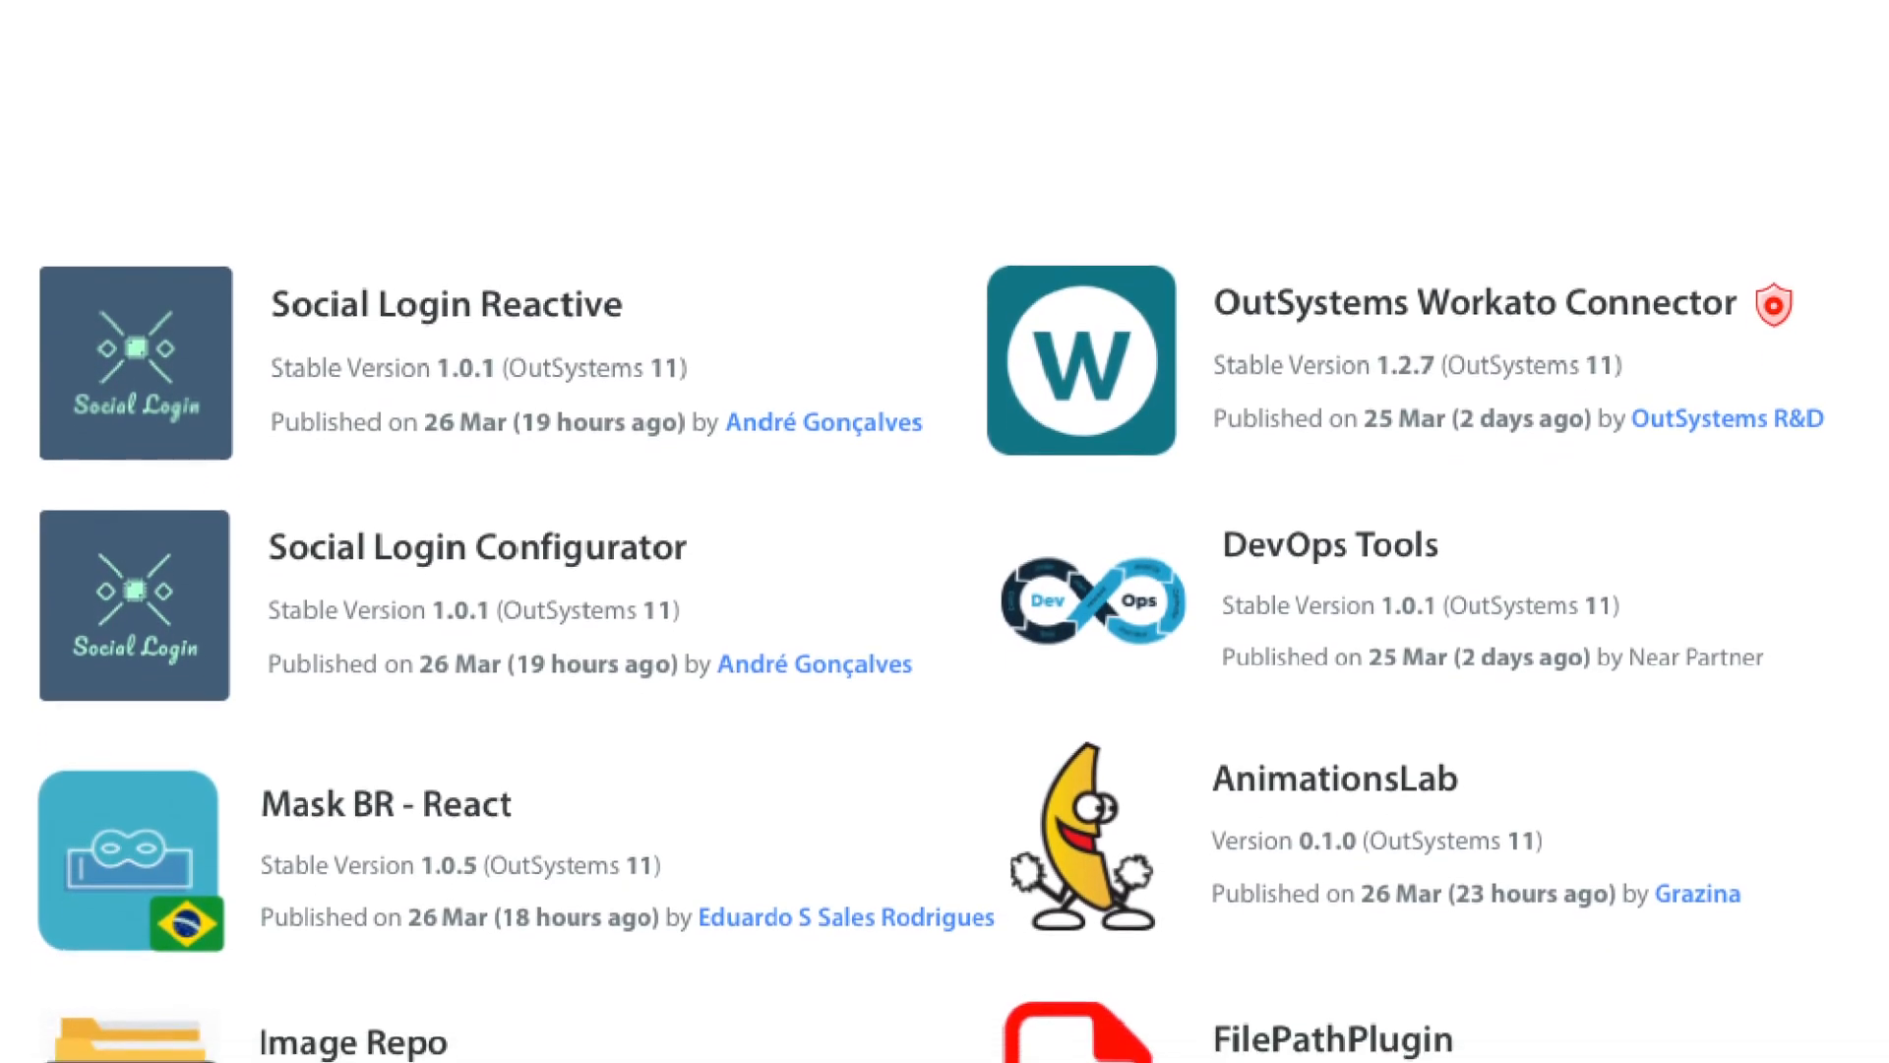
scroll(down, 3)
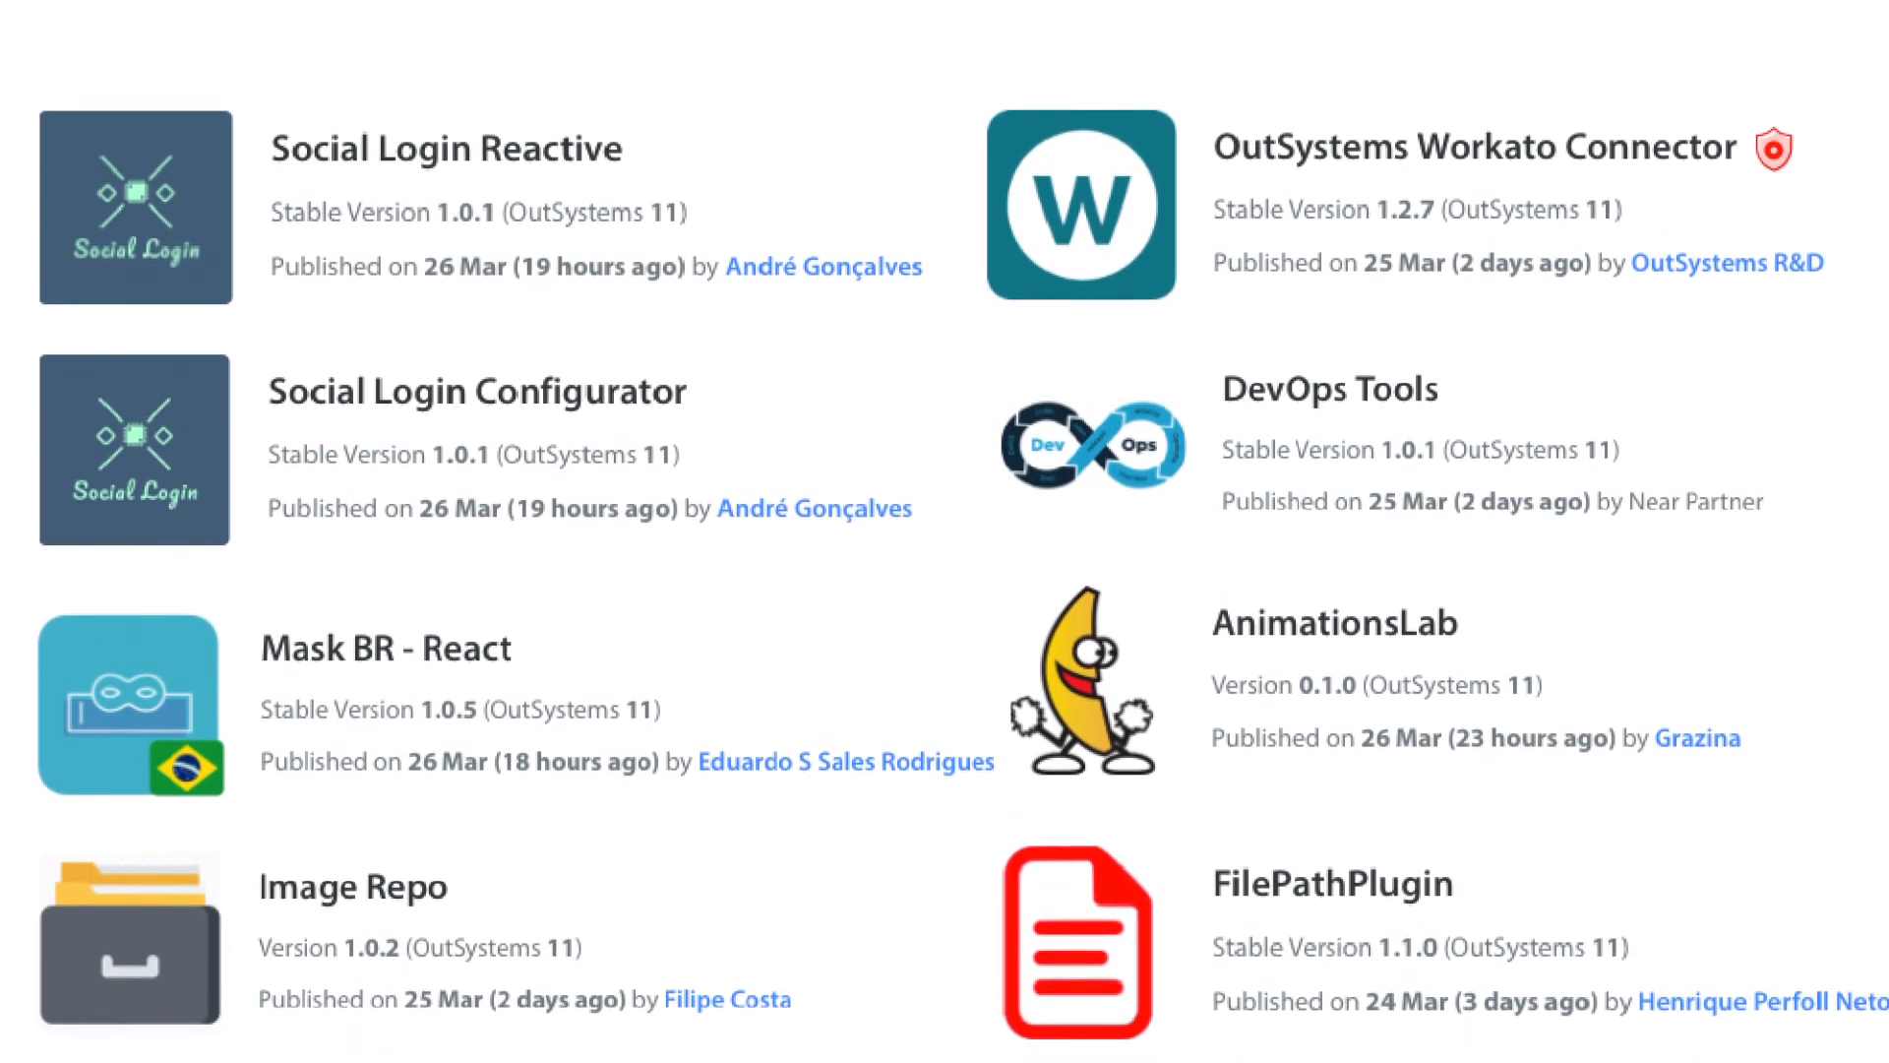
scroll(down, 3)
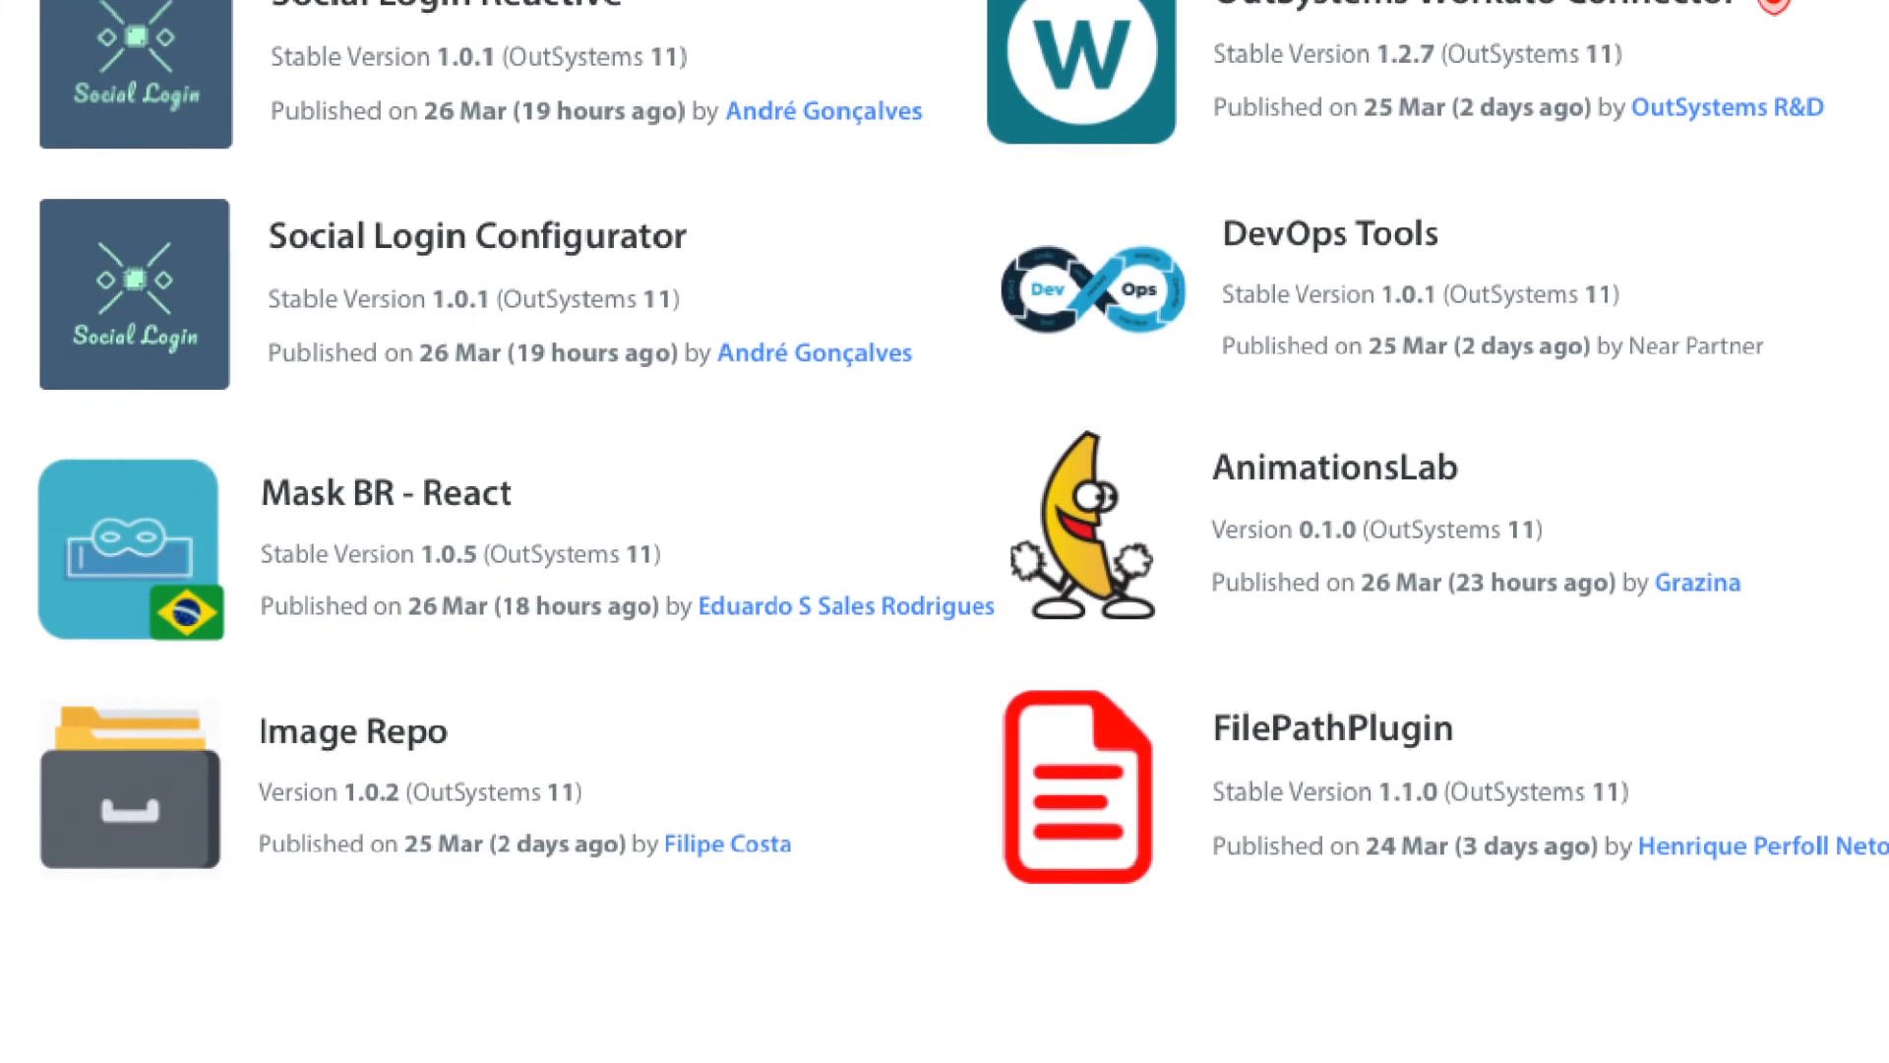
scroll(down, 3)
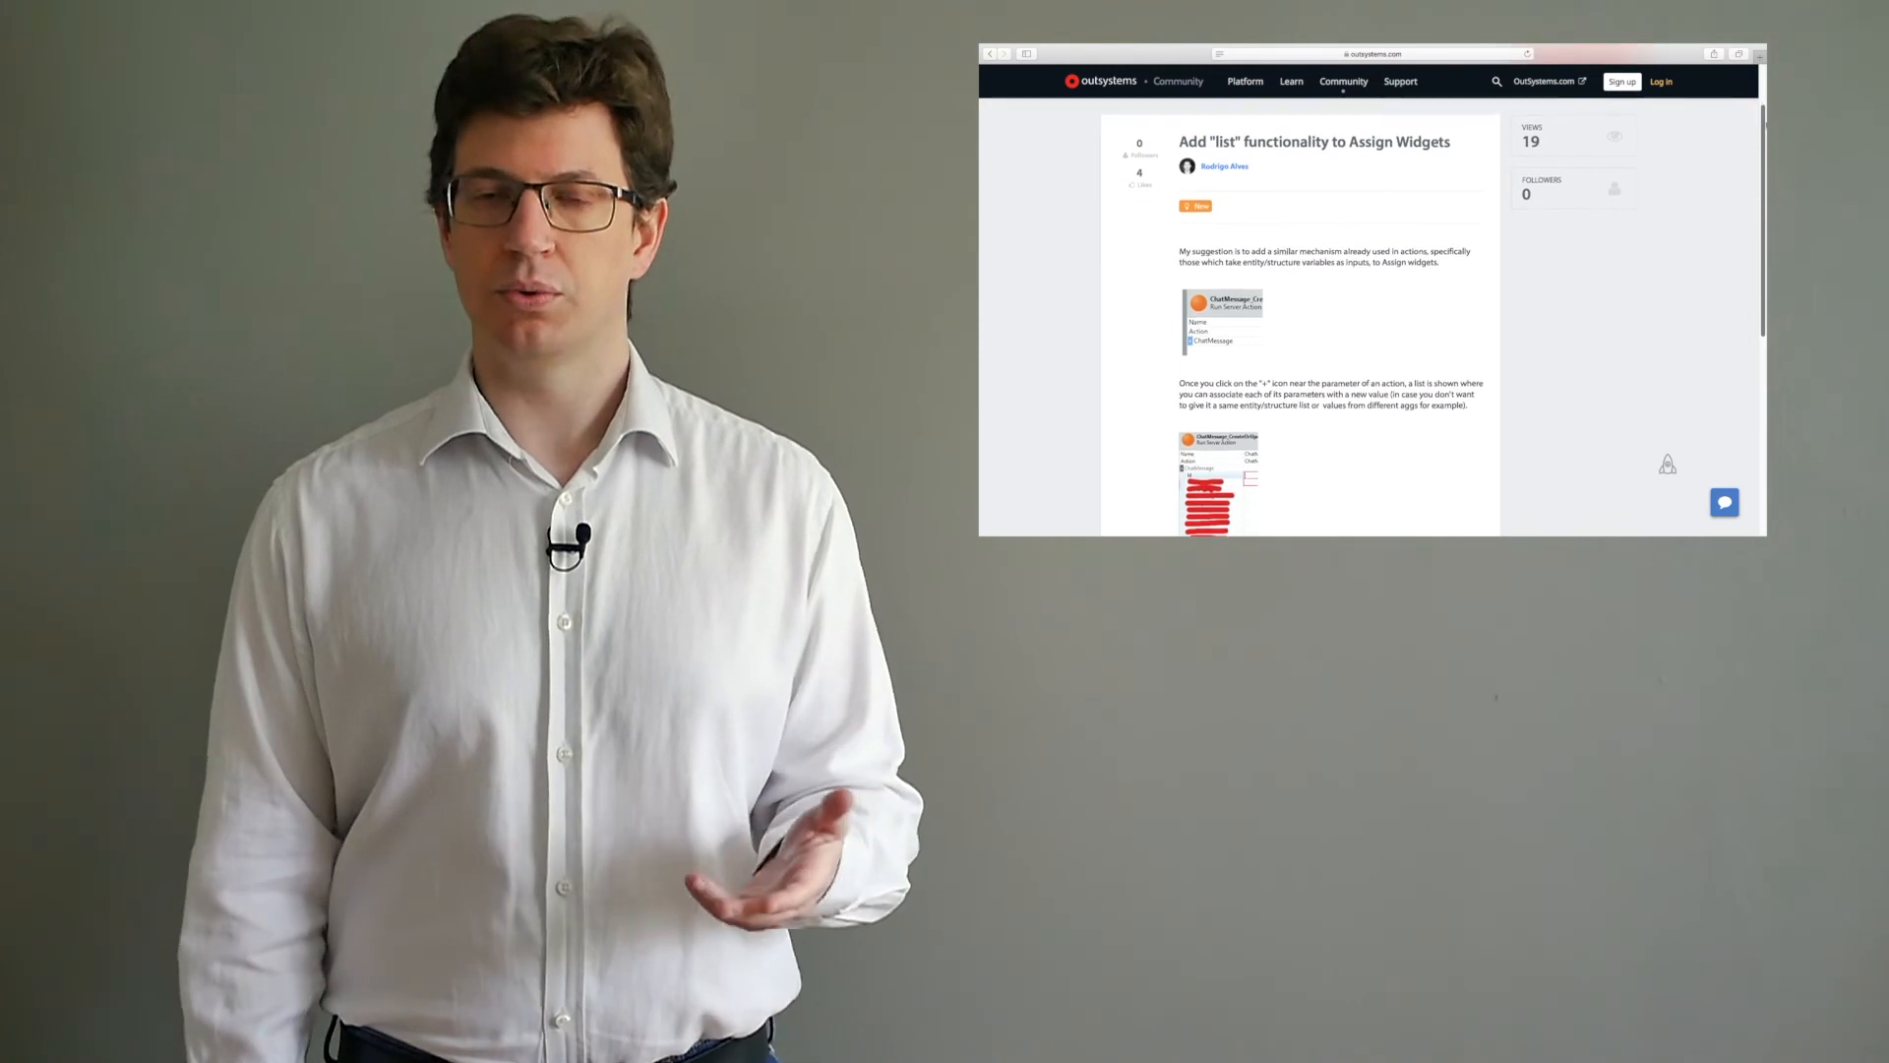
scroll(down, 3)
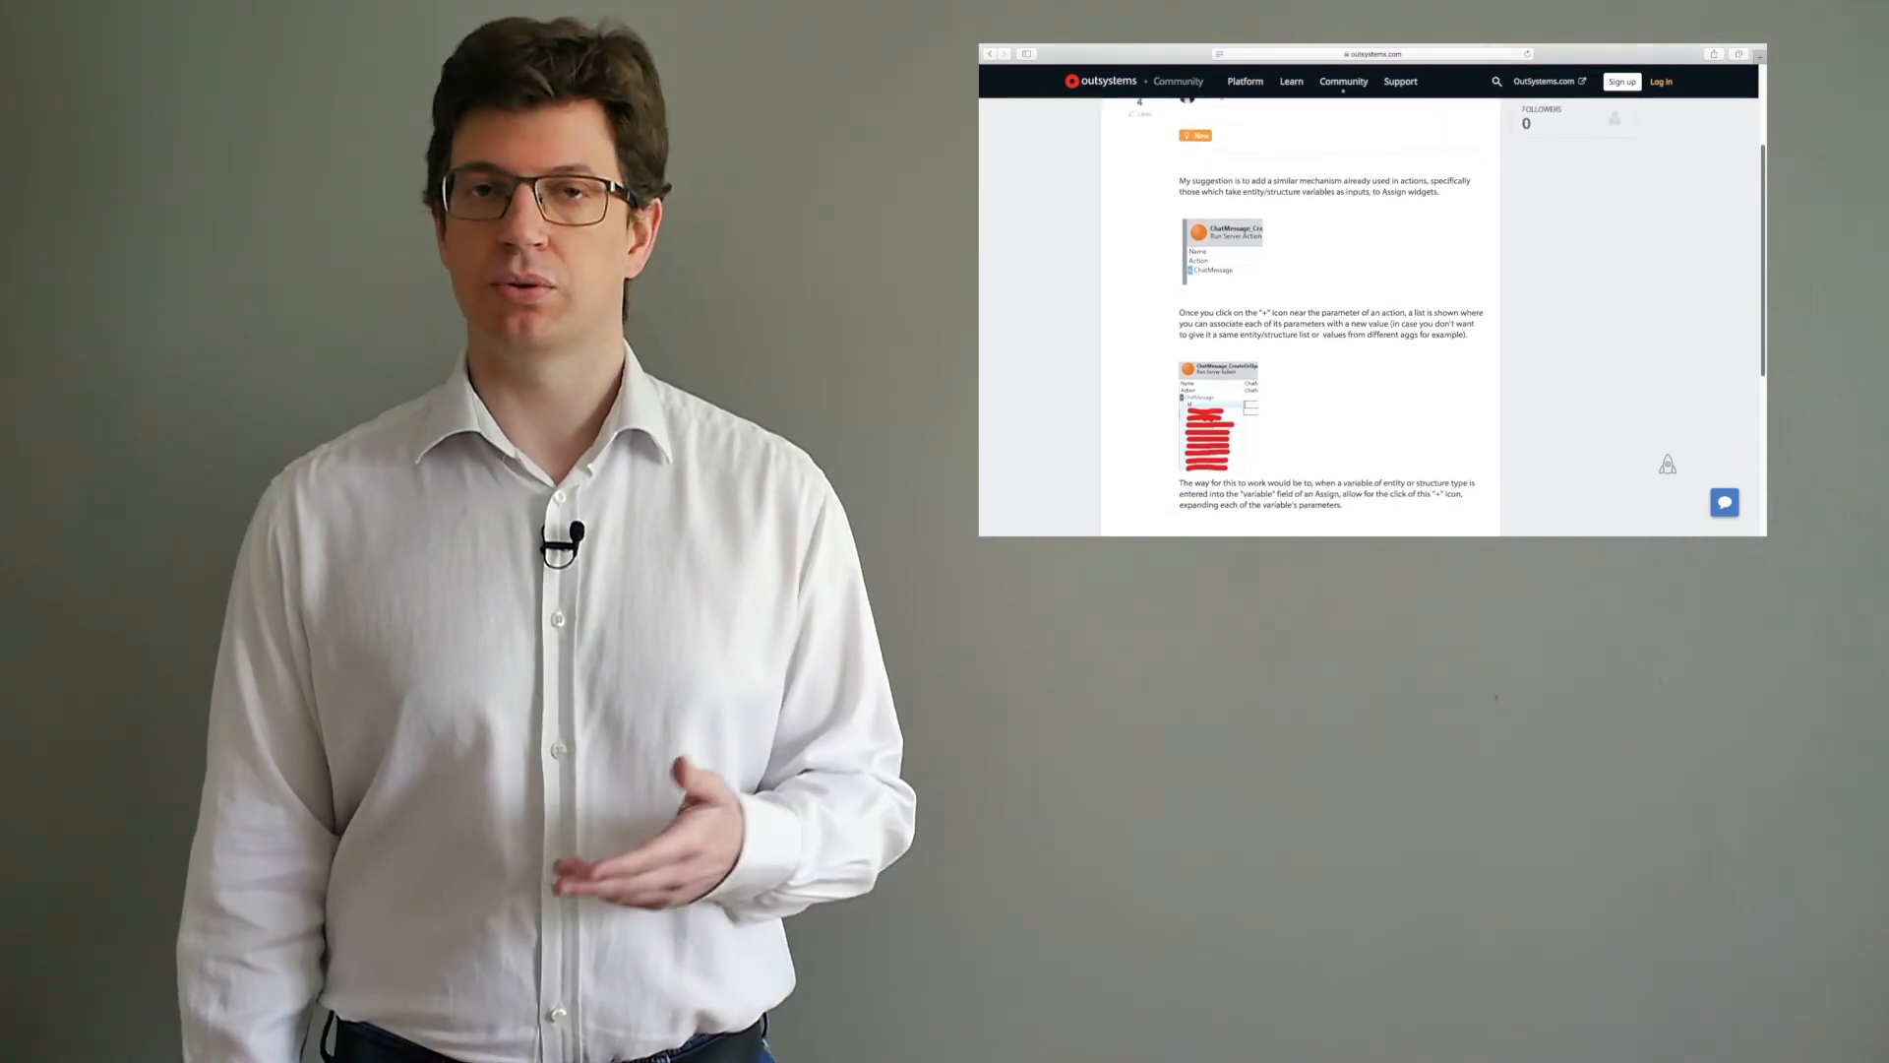
scroll(down, 3)
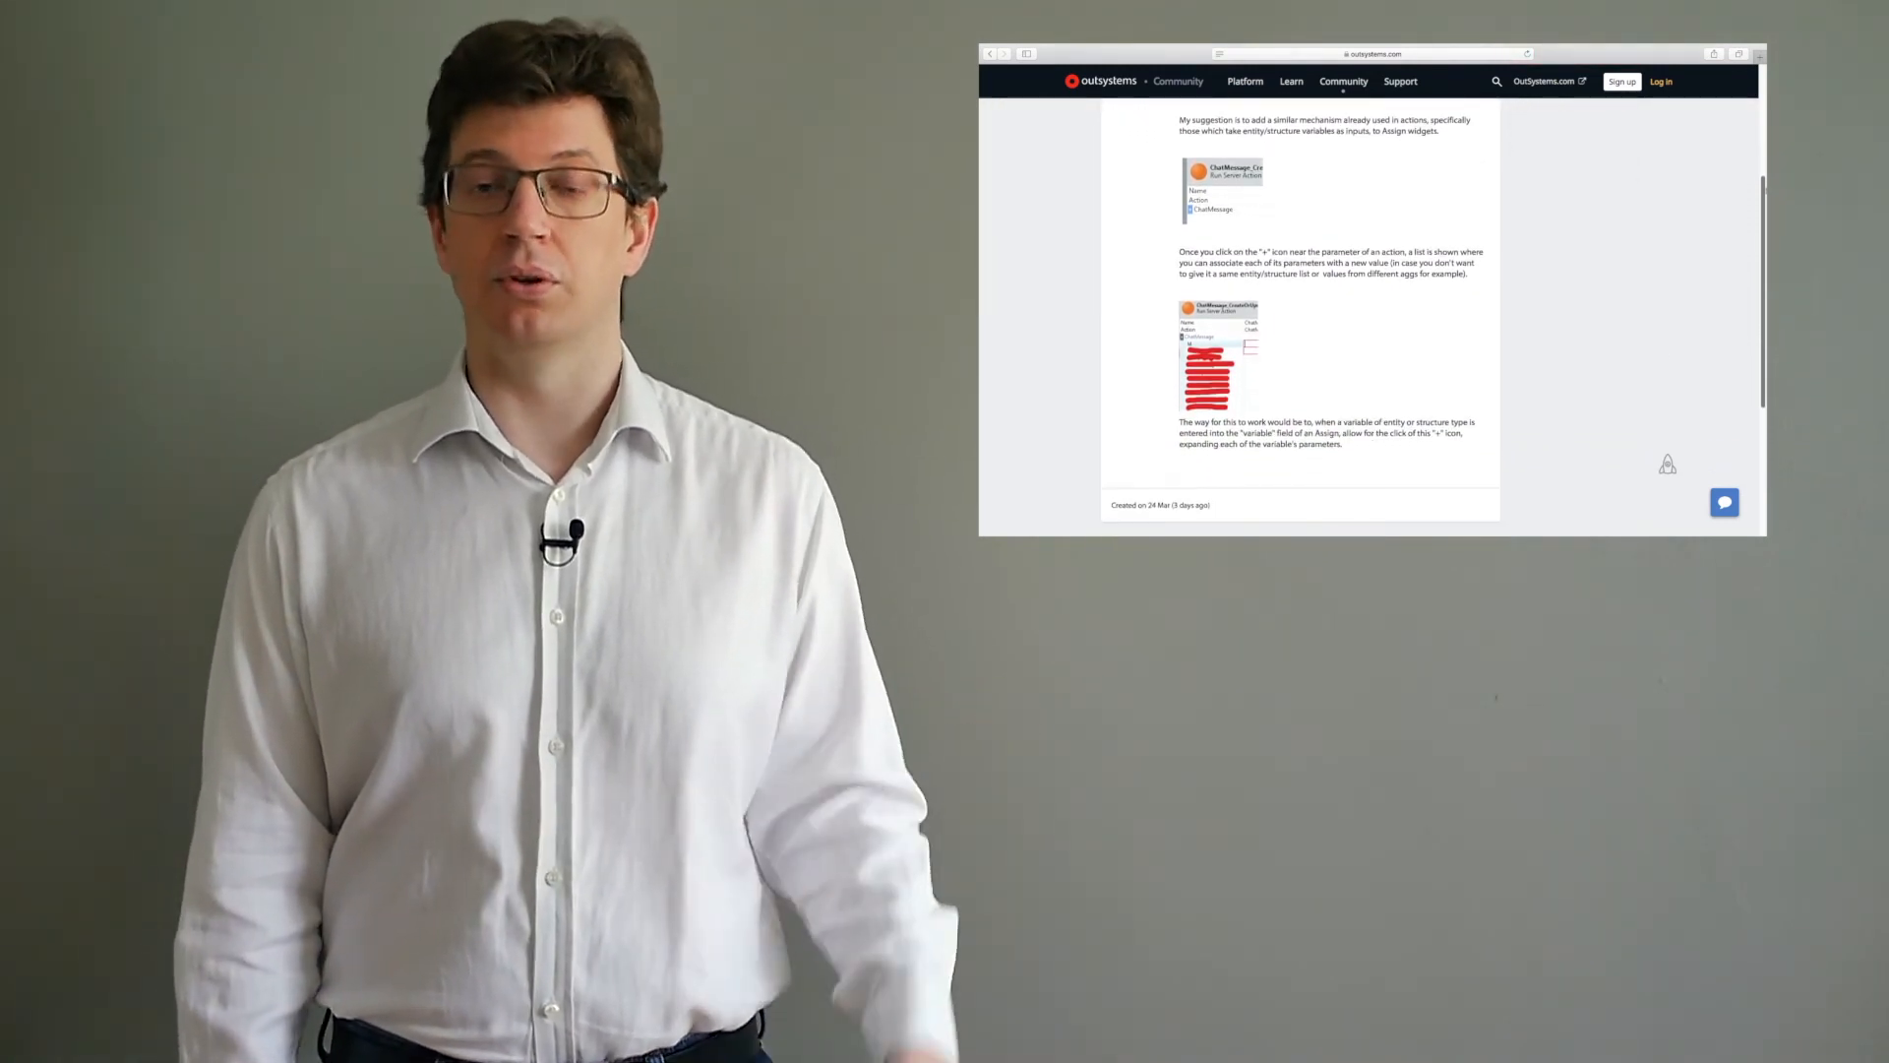